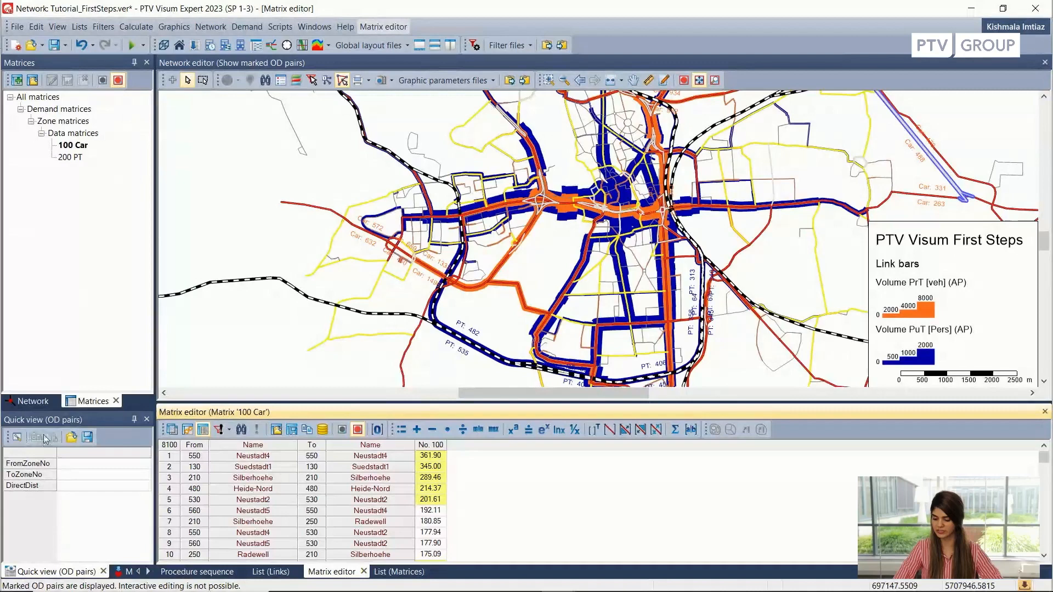
Show the Network object-type list in the left docked window instead of the Matrices tree
click(31, 401)
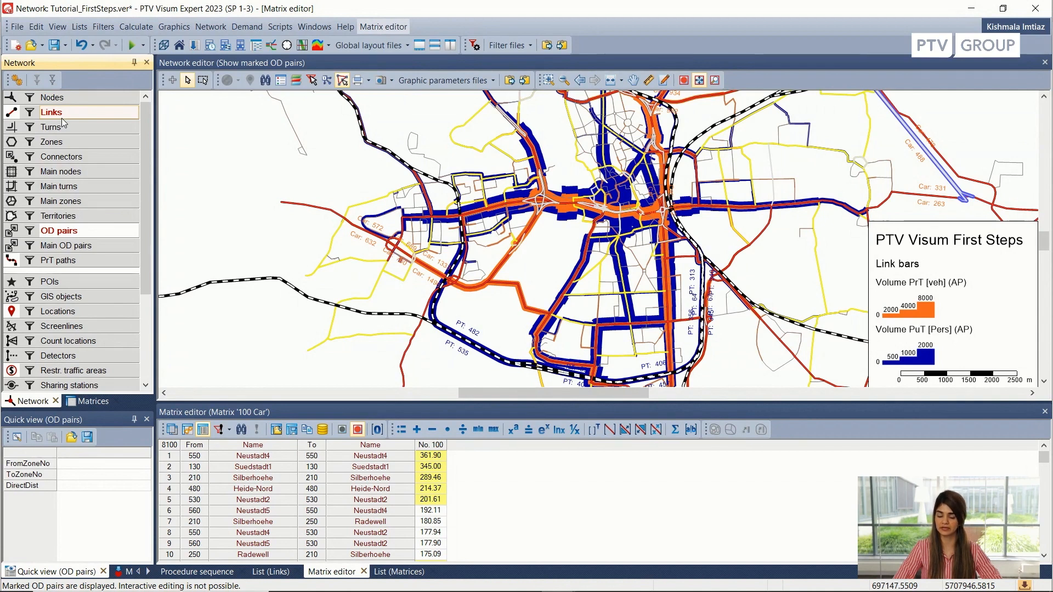
mouse_move(147, 125)
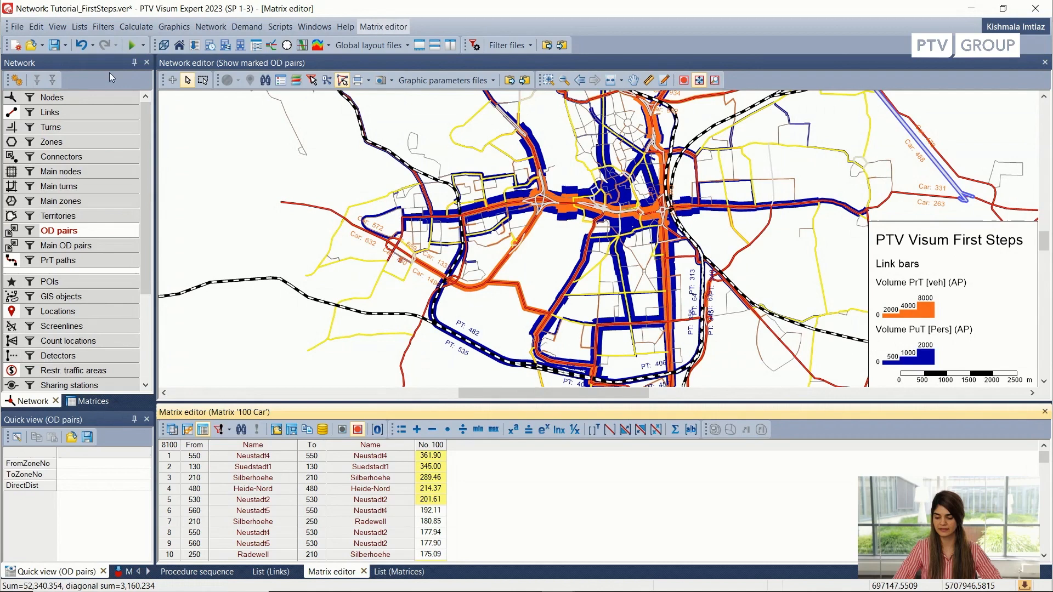
mouse_move(40, 143)
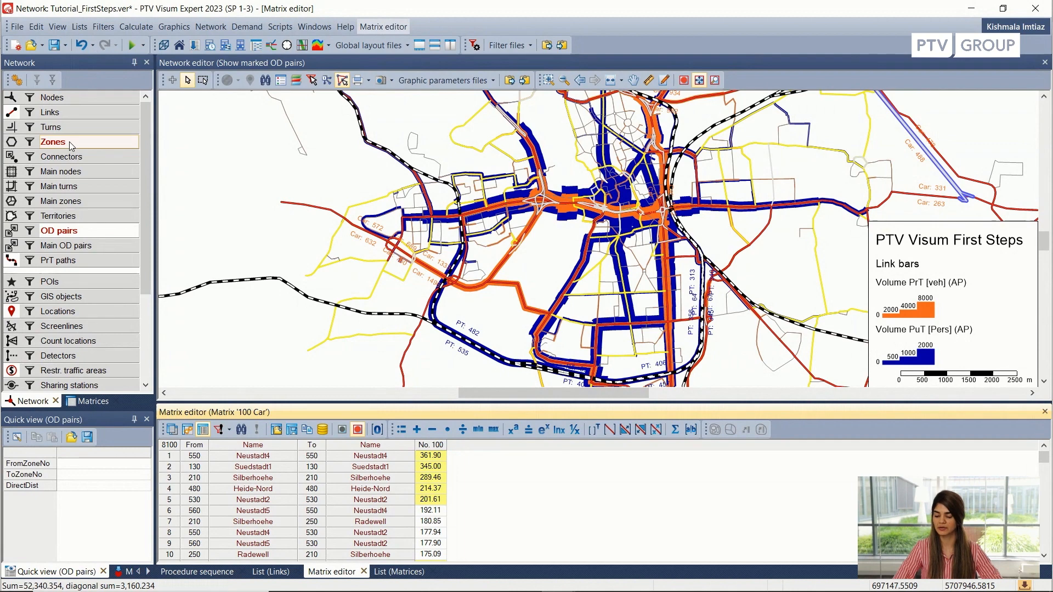
Edit zones in the network editor and inspect zones 600 and 270 in Quick view
click(53, 141)
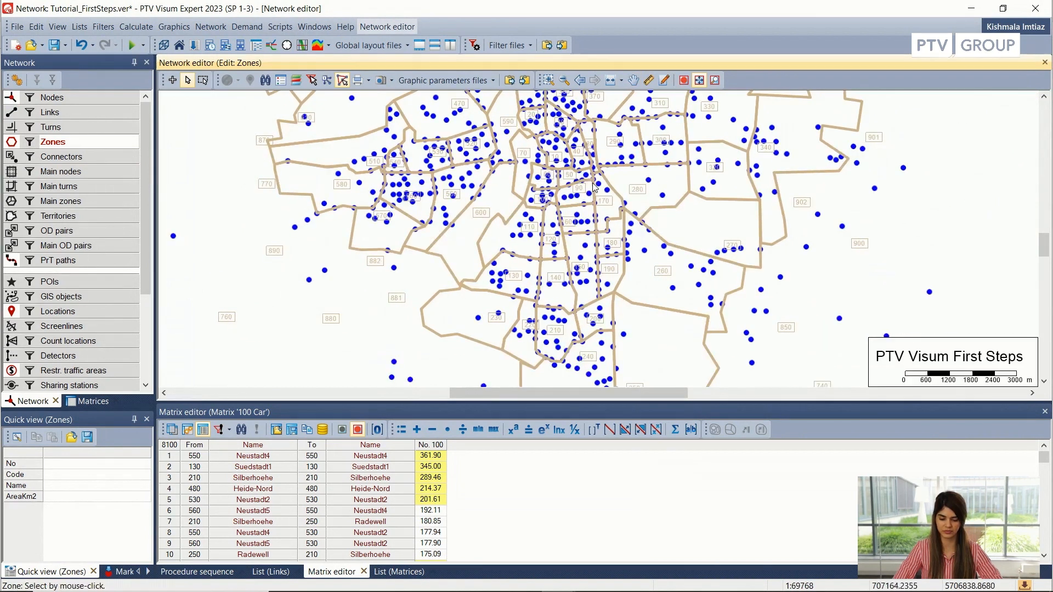
mouse_move(190, 161)
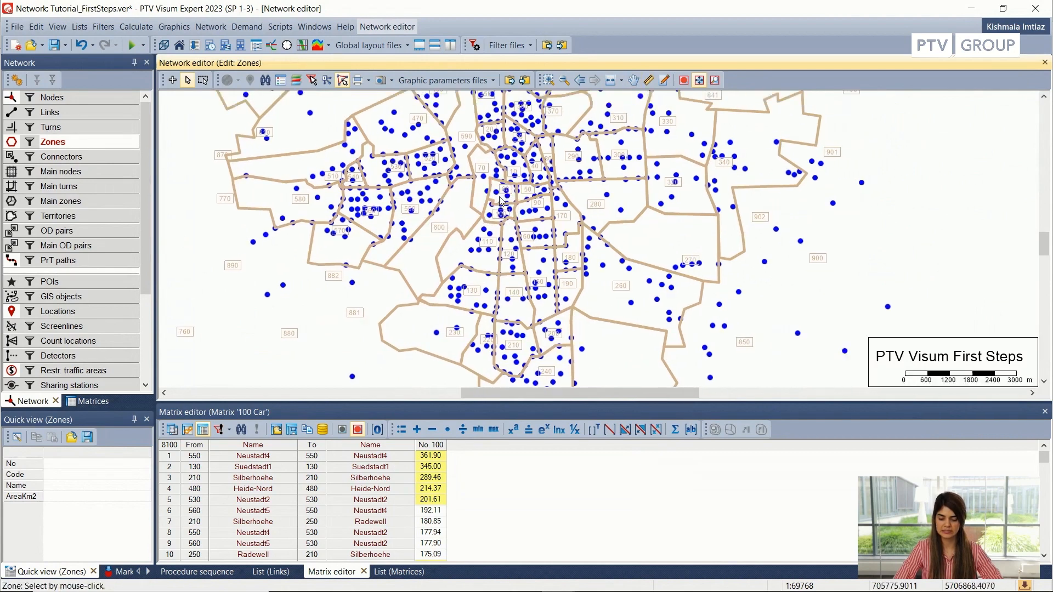
click(439, 228)
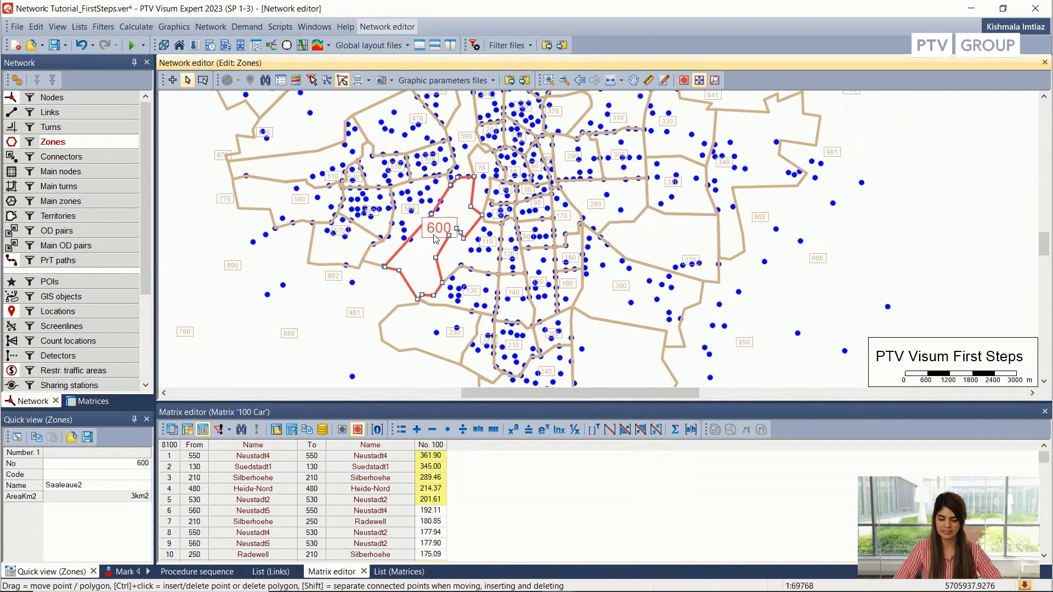
mouse_move(446, 236)
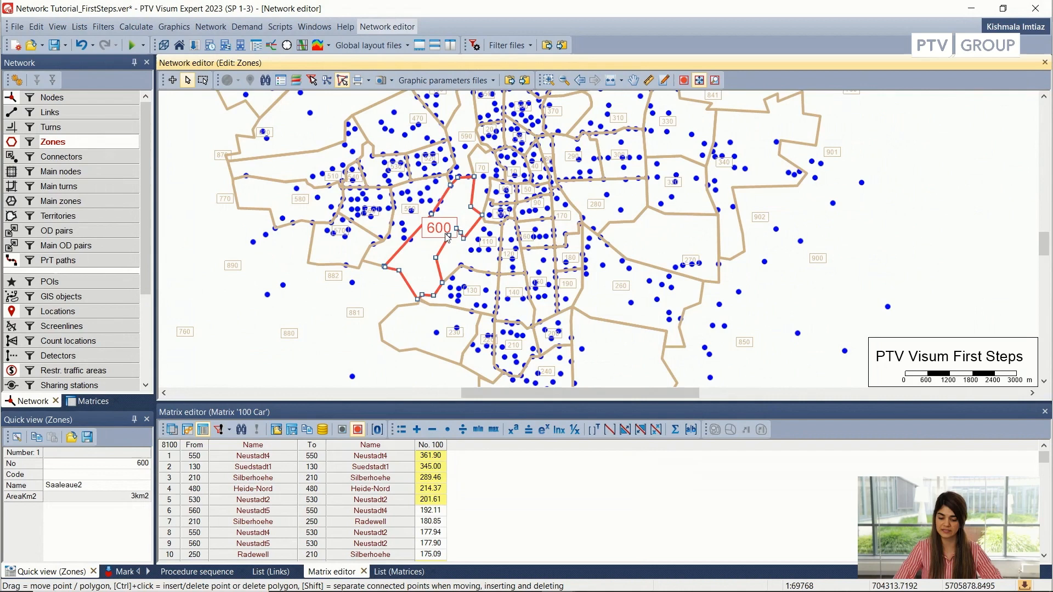
click(691, 261)
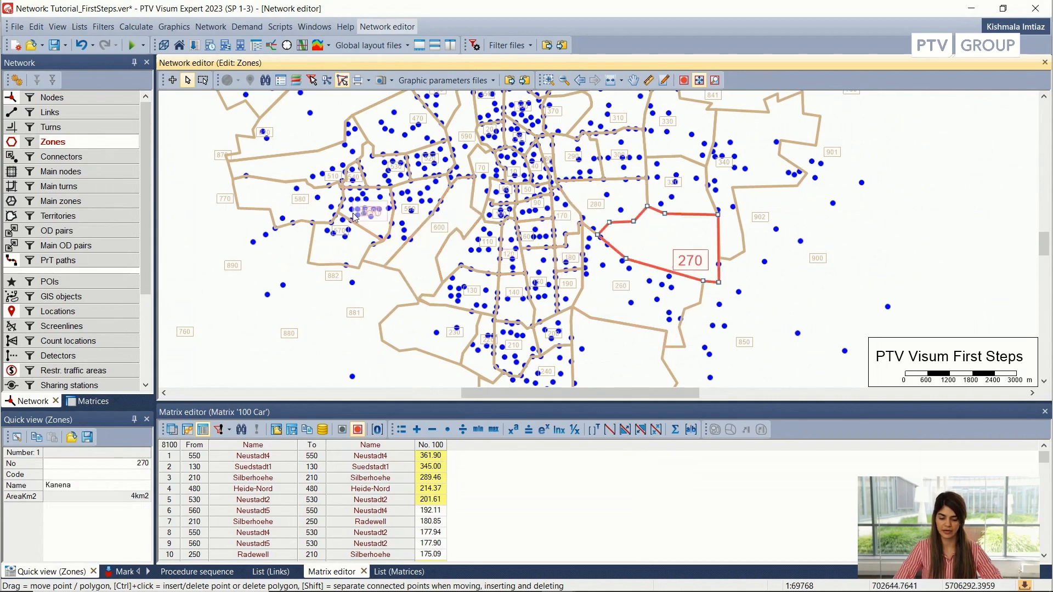
click(210, 26)
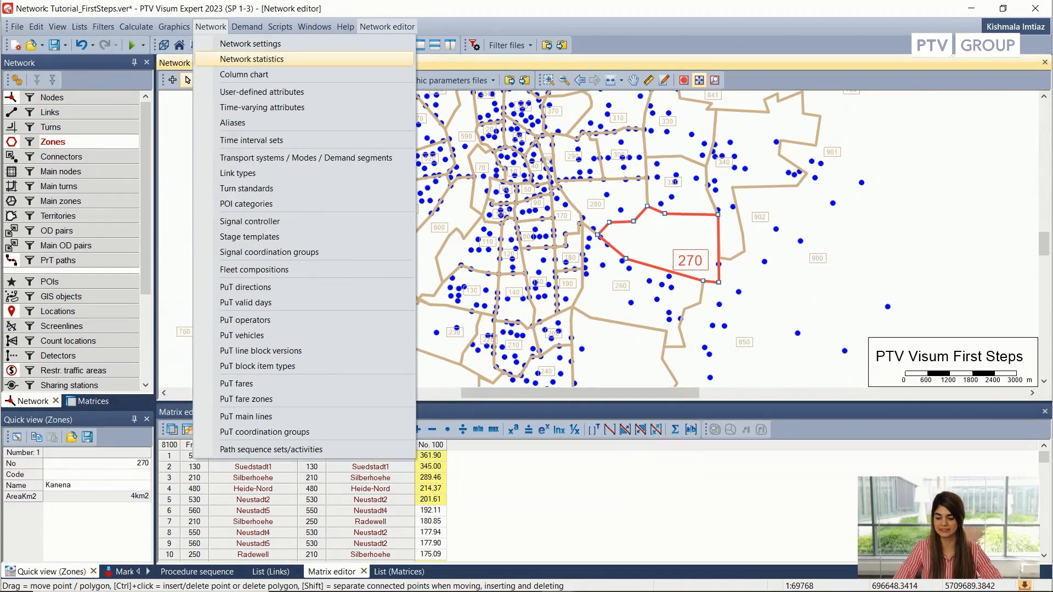
Review the Zones row of the network statistics (90 zones, 8100 OD pairs) and close it
click(260, 59)
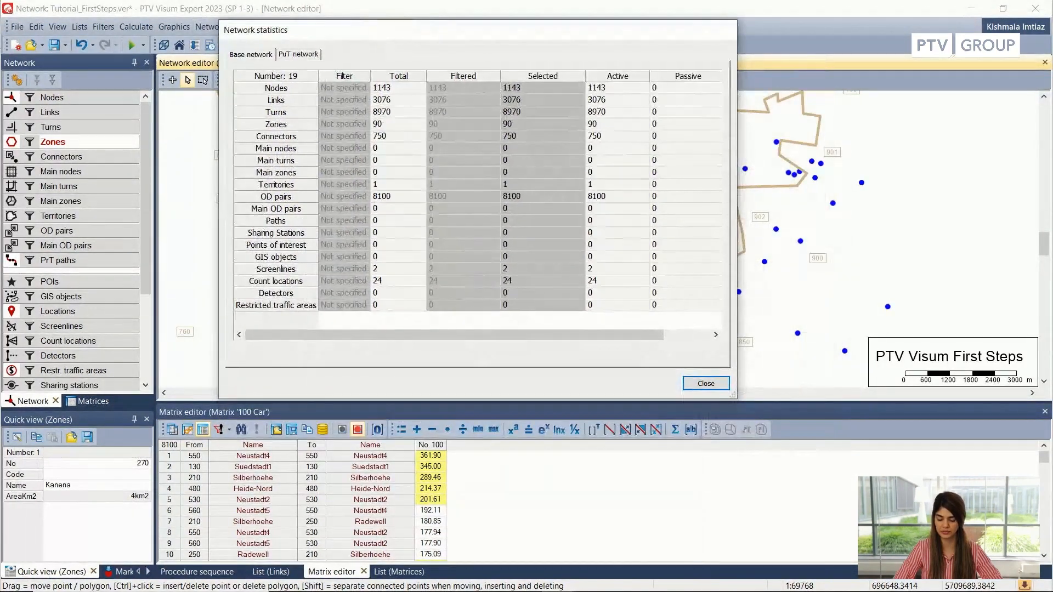
click(275, 123)
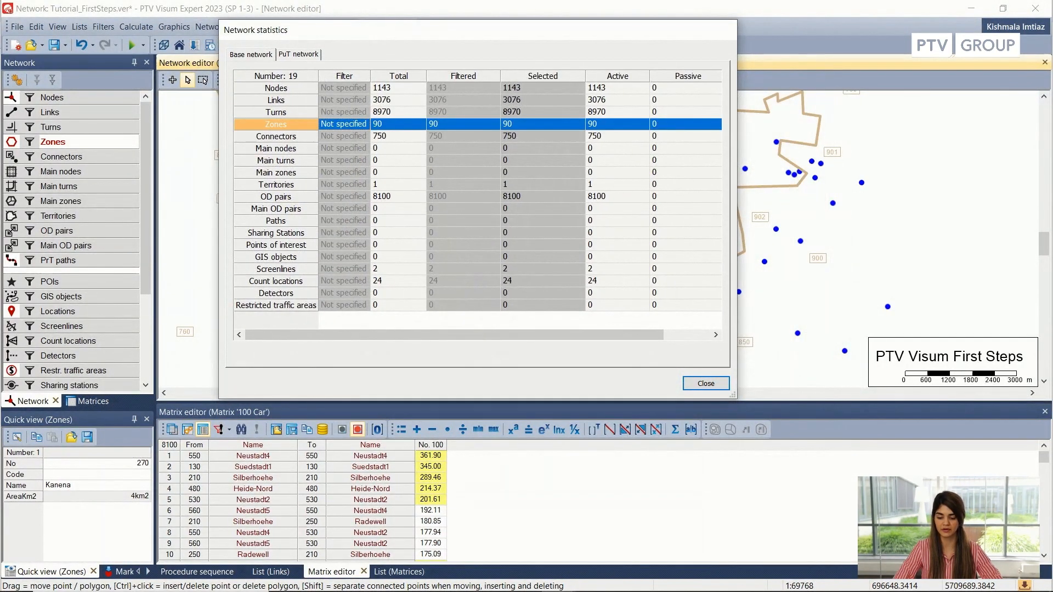
click(706, 383)
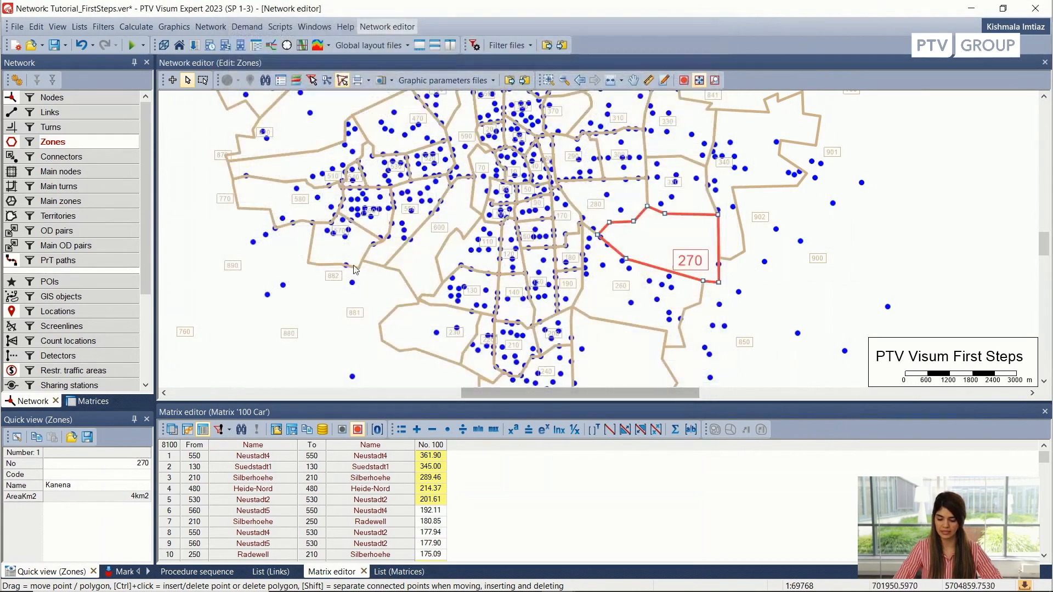
click(594, 204)
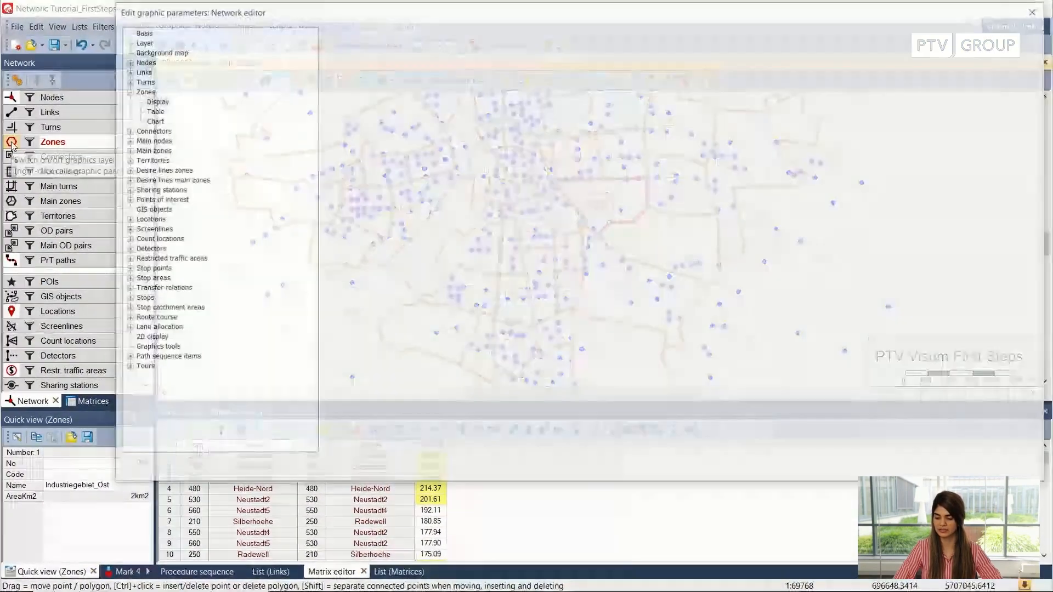
Show the Zones Display settings and bring up Fill and border for zone surfaces
click(154, 101)
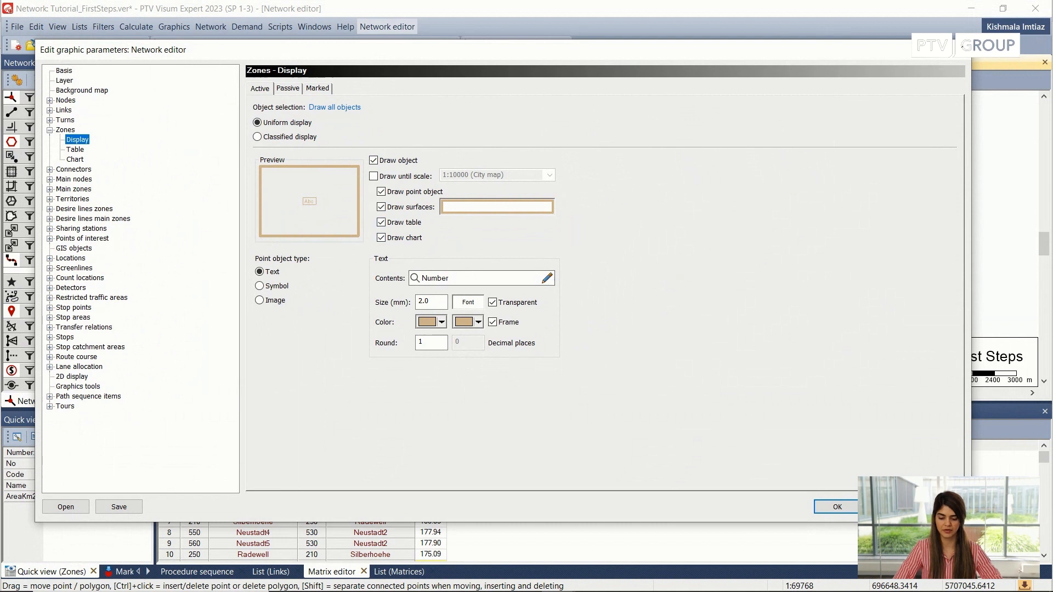
click(497, 206)
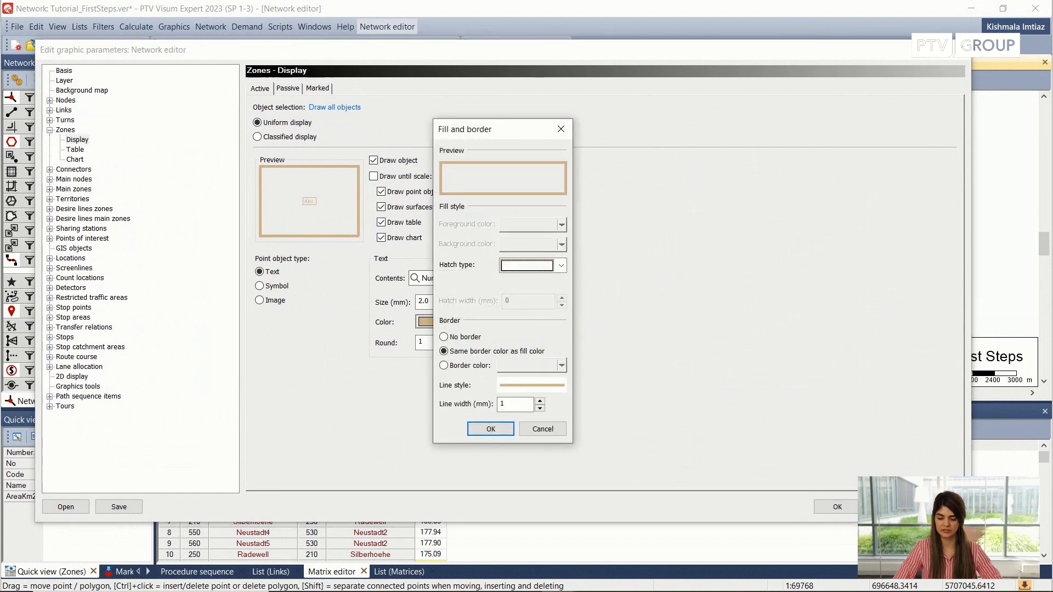
Make the zone surface fill blue and go to More colors to set its transparency
drag(483, 129, 565, 116)
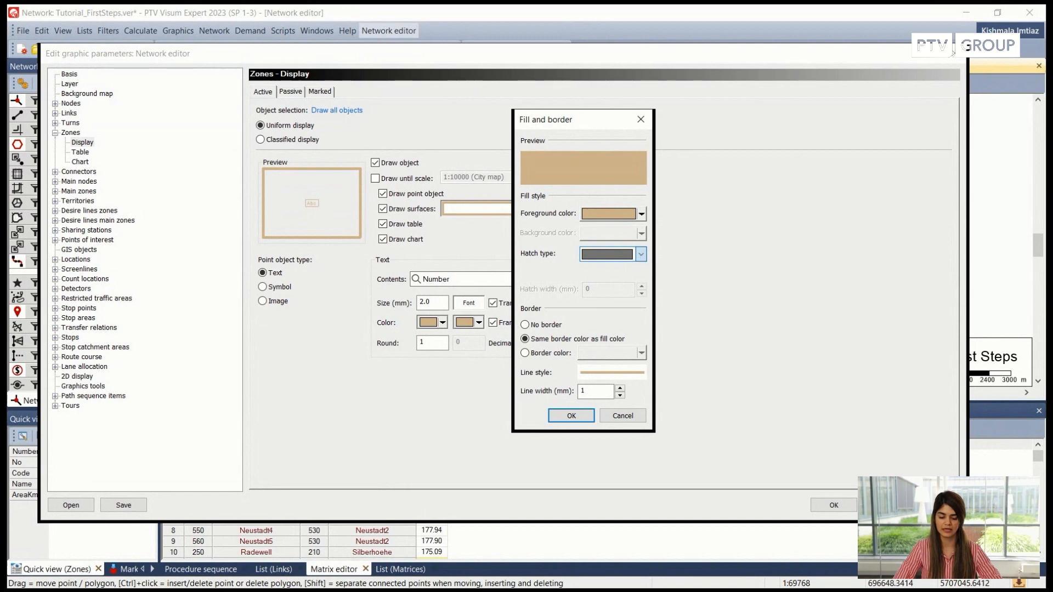
mouse_move(545, 280)
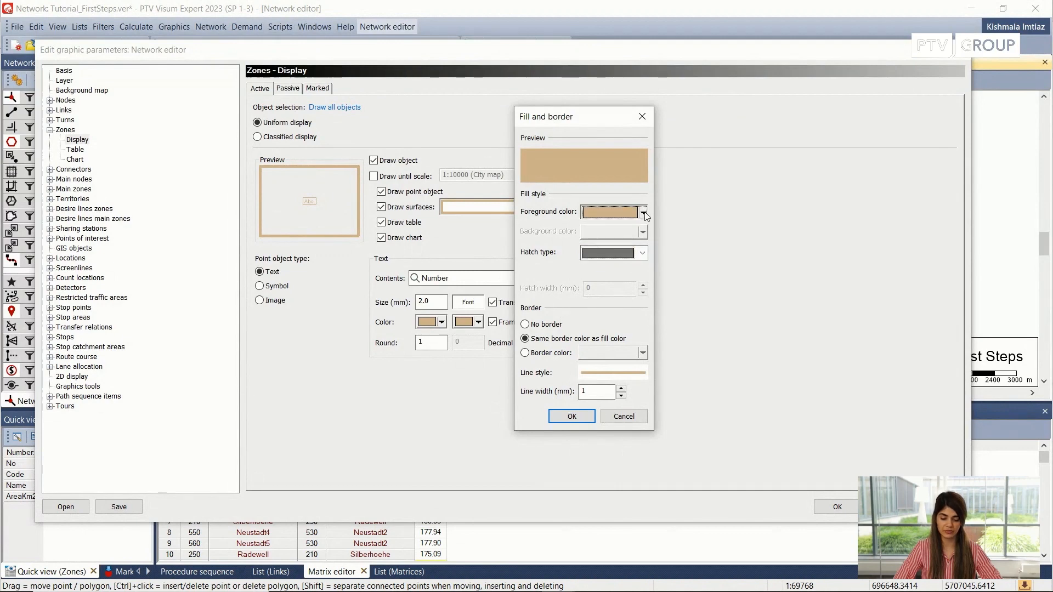
click(642, 213)
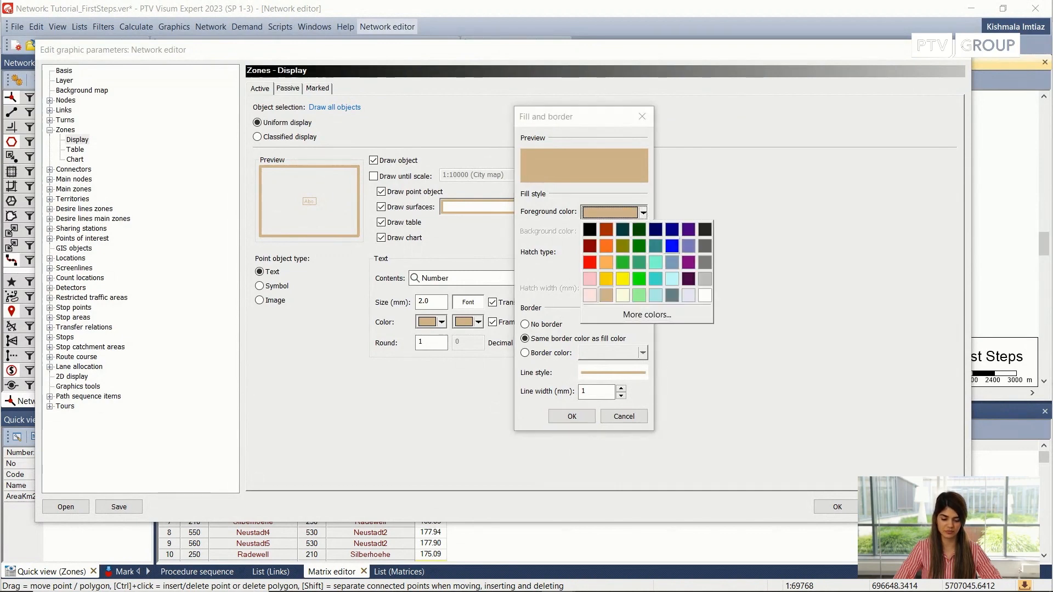
click(670, 245)
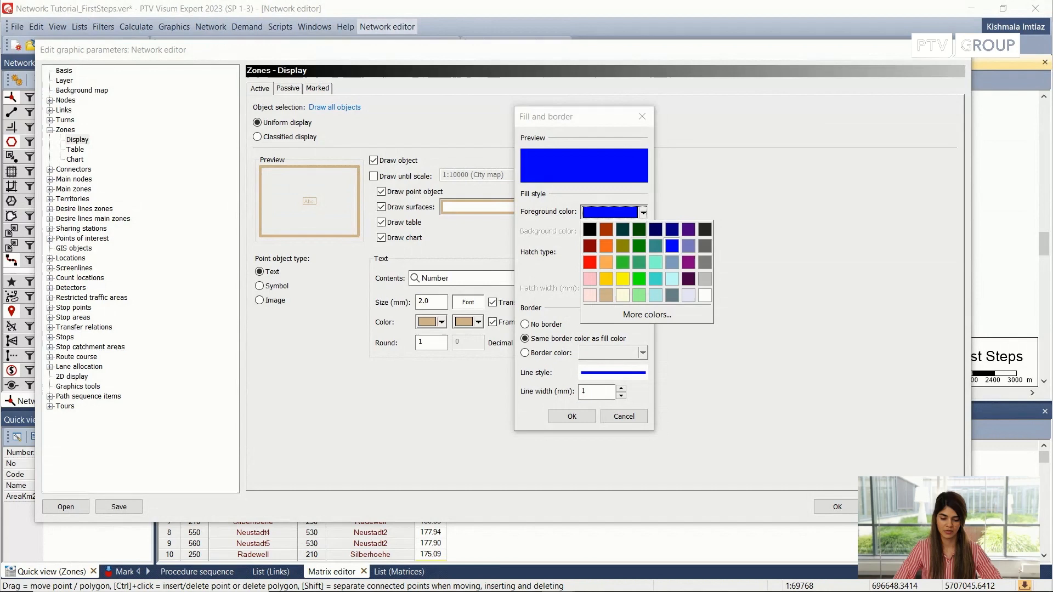
click(645, 315)
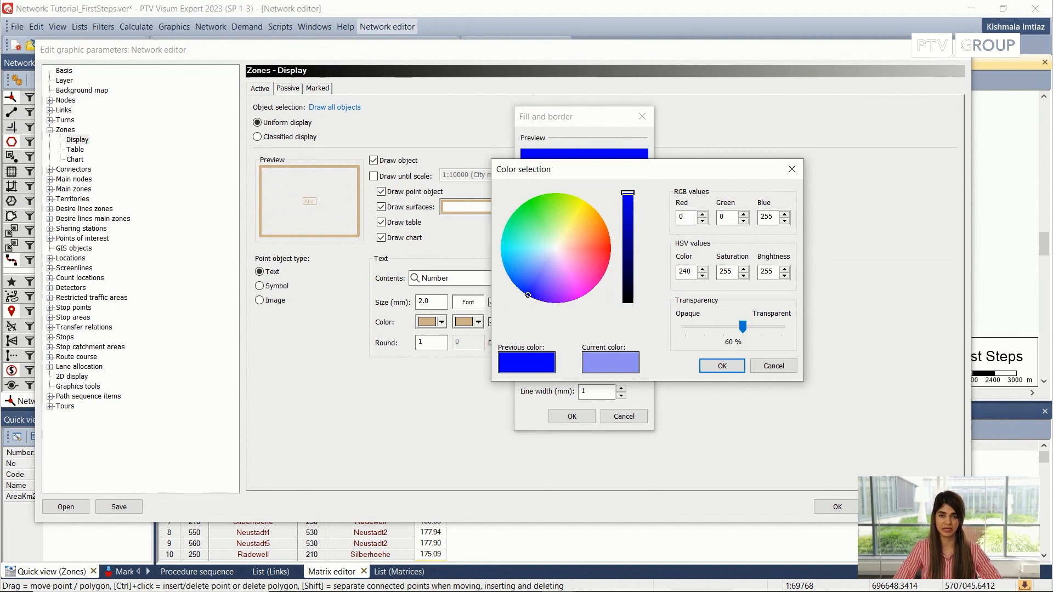
Confirm a dark blue border and an 80% transparent blue fill, applied to zone surfaces
click(721, 366)
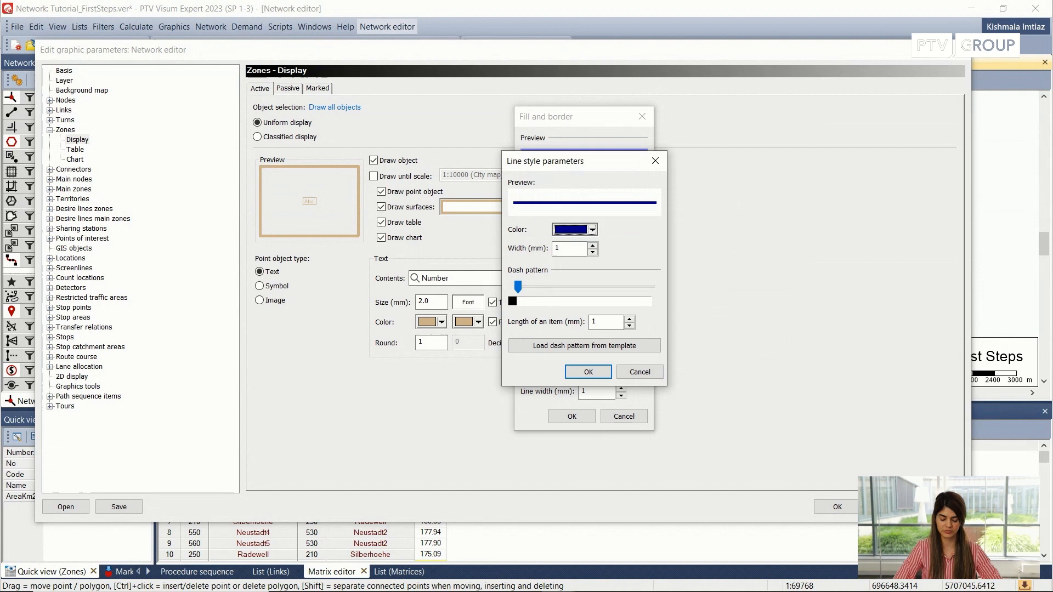
click(587, 371)
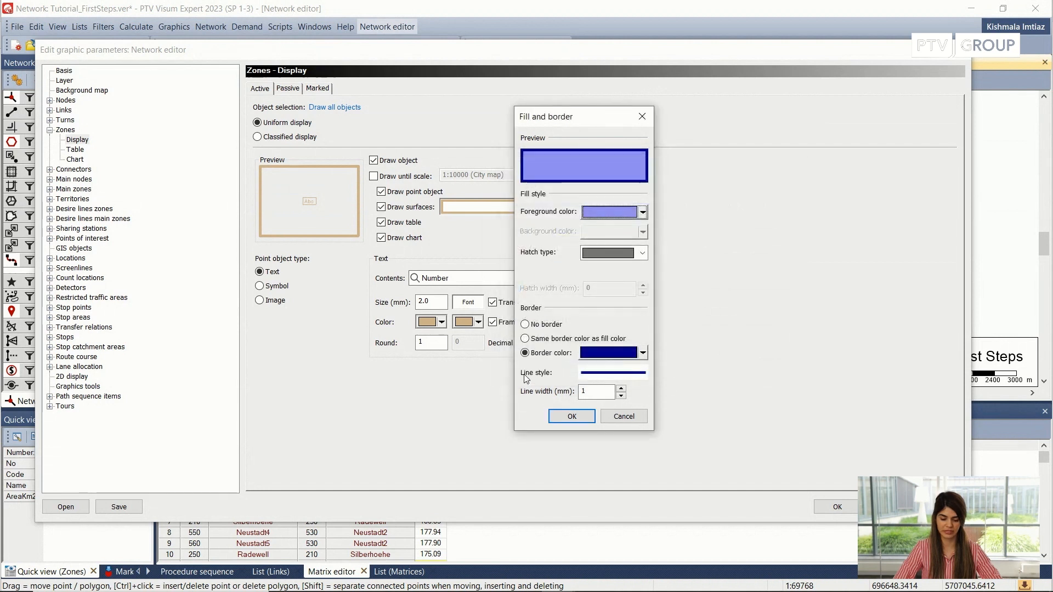
mouse_move(531, 158)
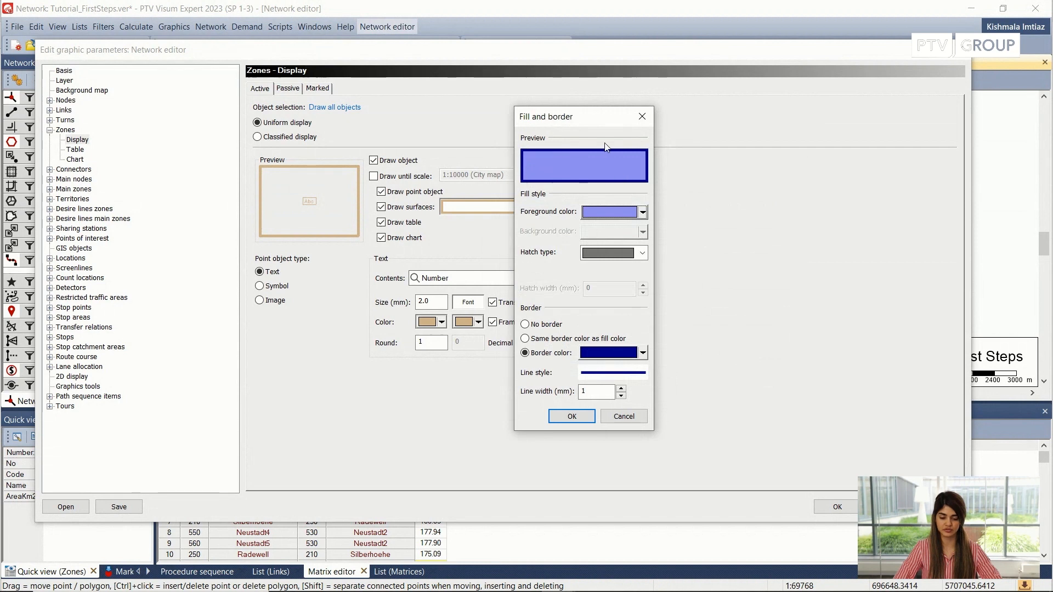
click(641, 211)
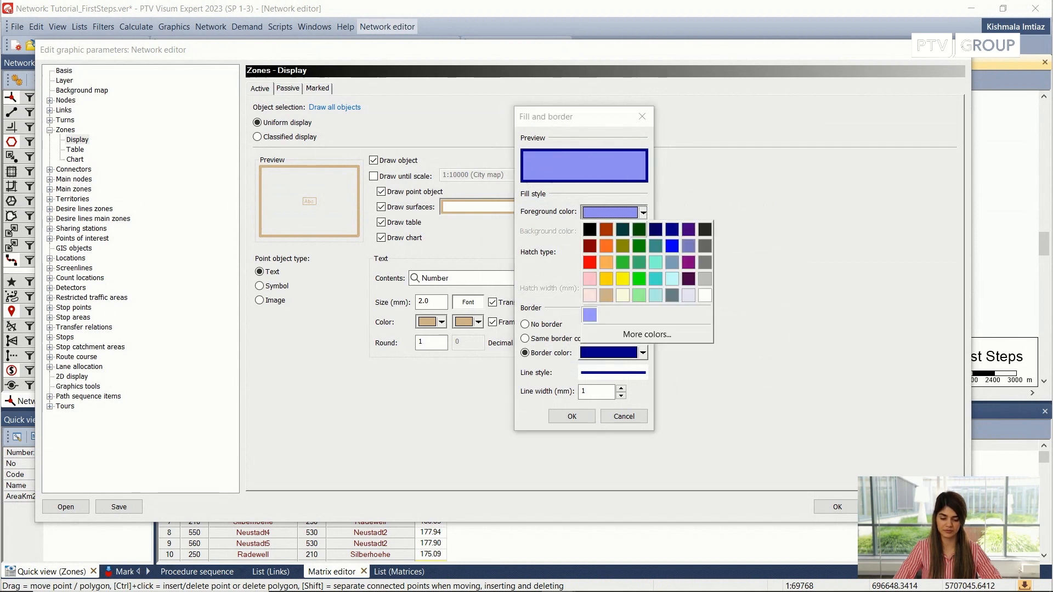
click(646, 335)
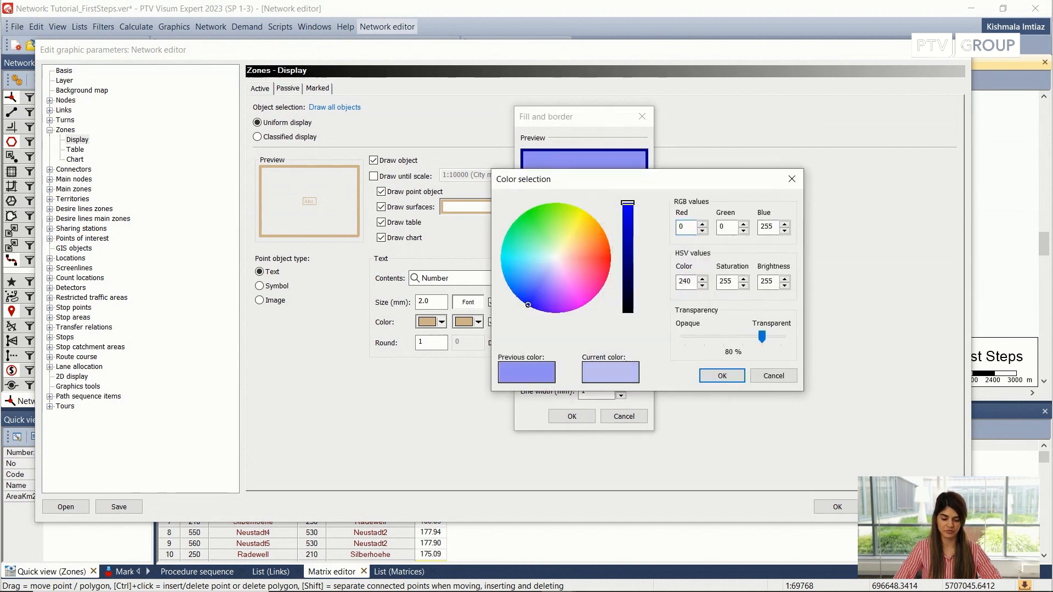
click(721, 376)
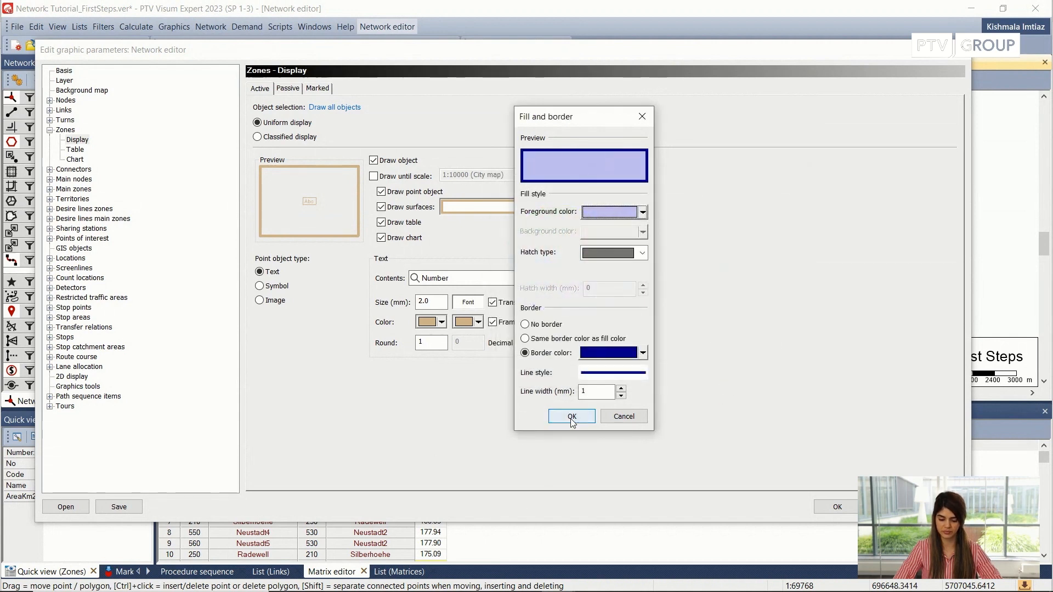
click(571, 416)
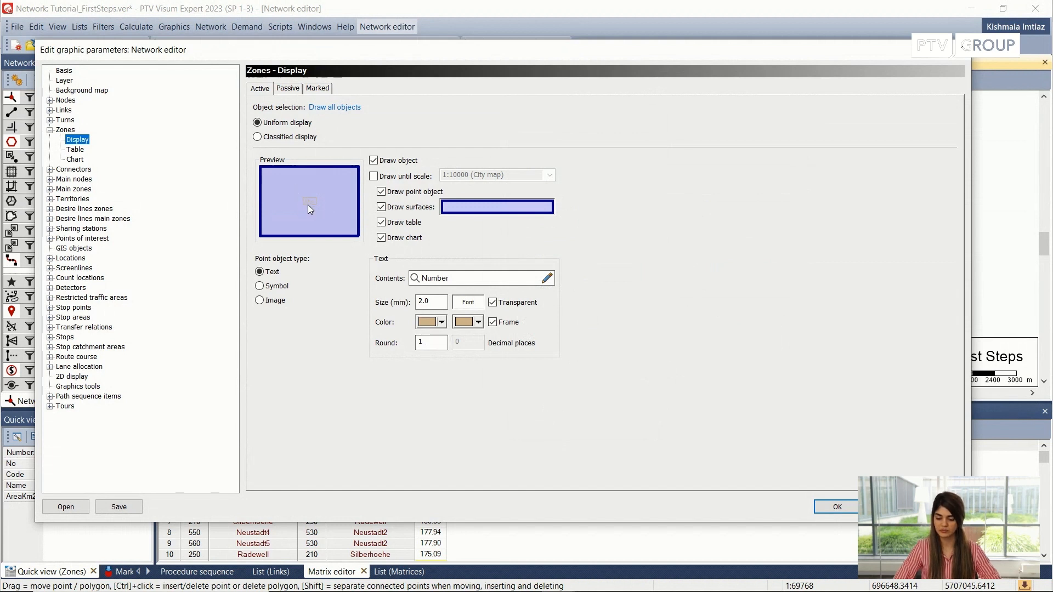
mouse_move(319, 212)
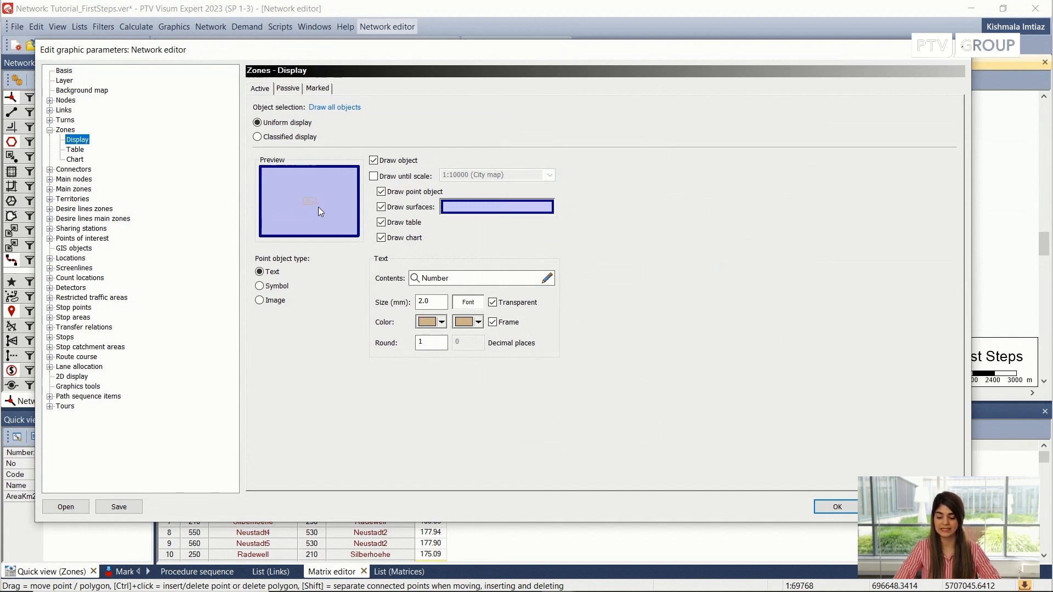
mouse_move(406, 289)
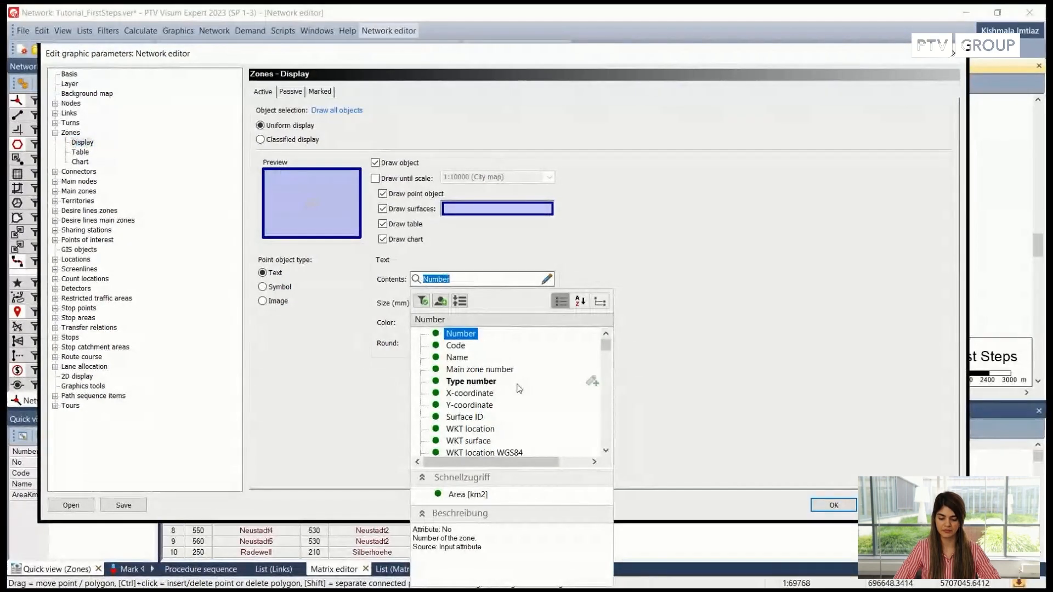
mouse_move(518, 375)
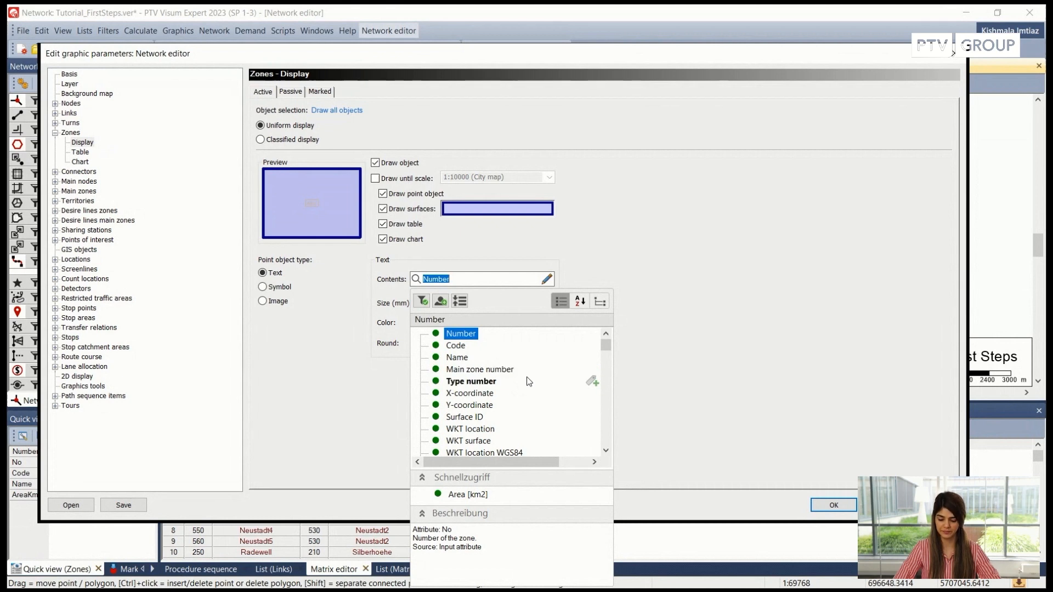
Set the zone label text colour and frame colour both to black
scroll(down, 3)
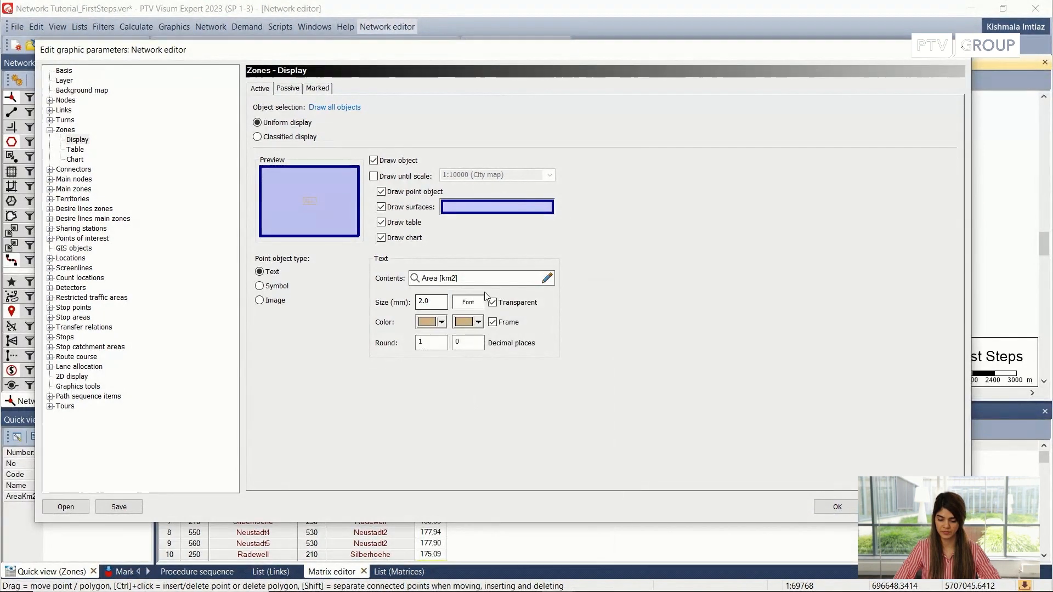
click(441, 322)
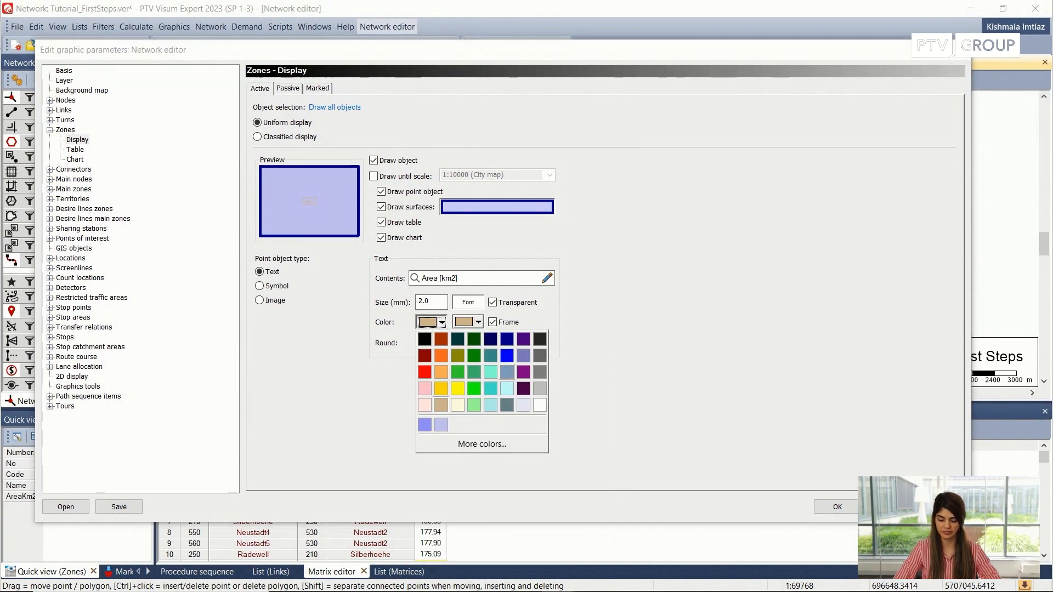
click(424, 338)
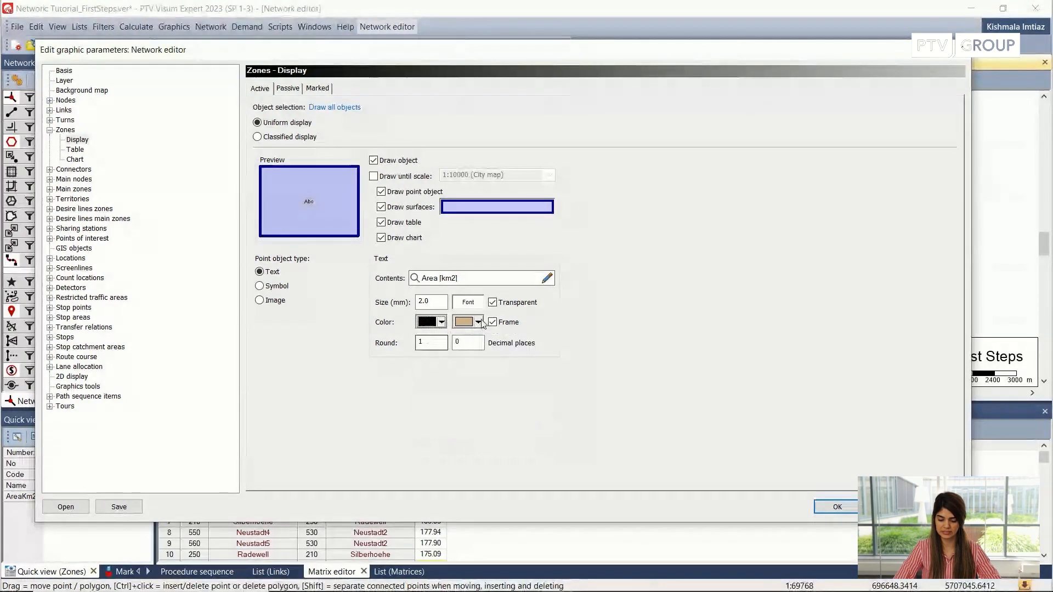
click(478, 322)
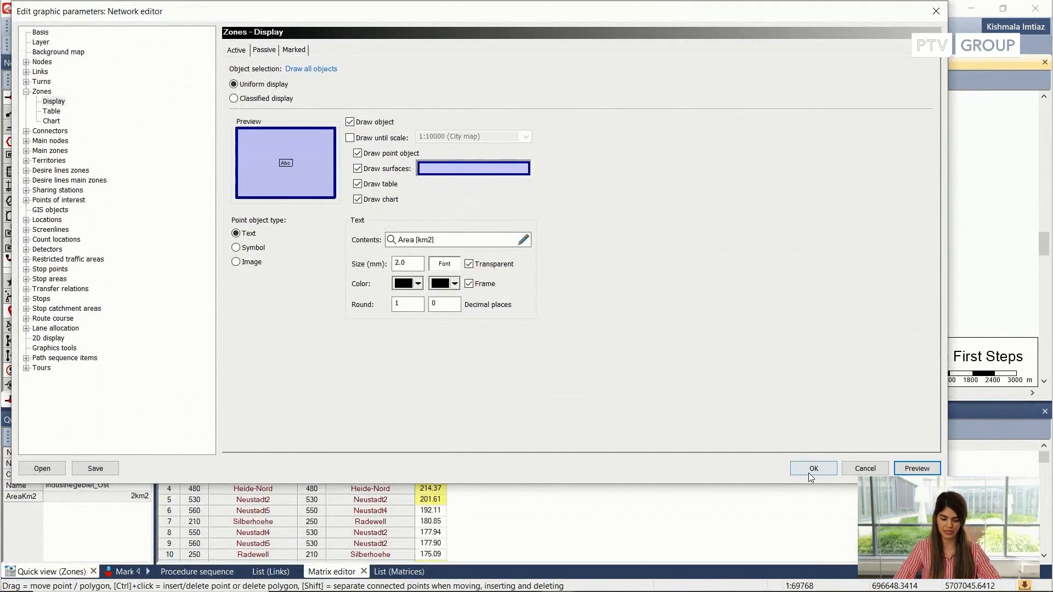
Apply the black framed area labels to the zones on the map
click(813, 468)
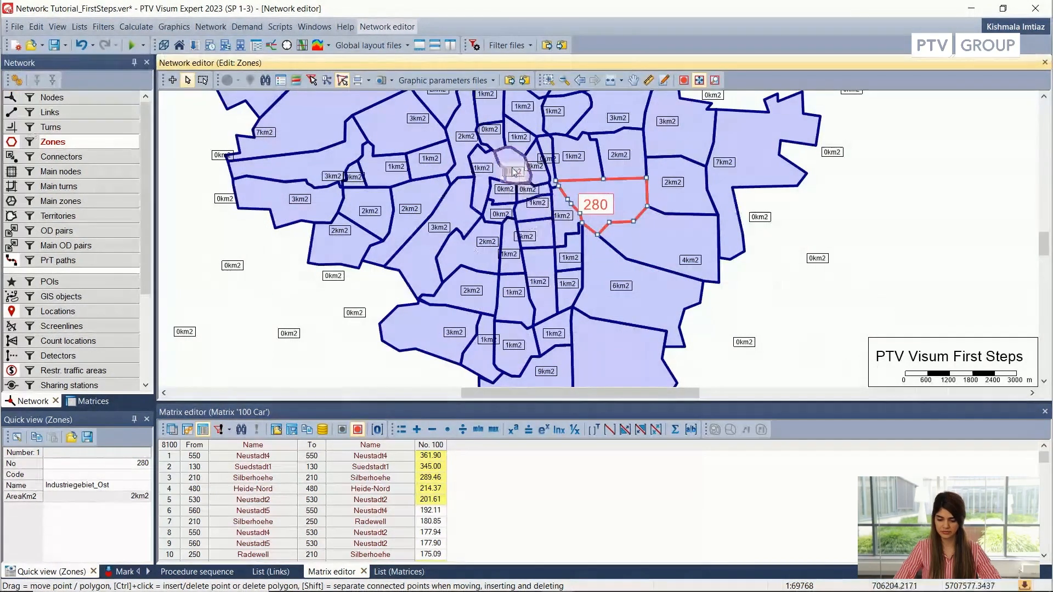
scroll(down, 3)
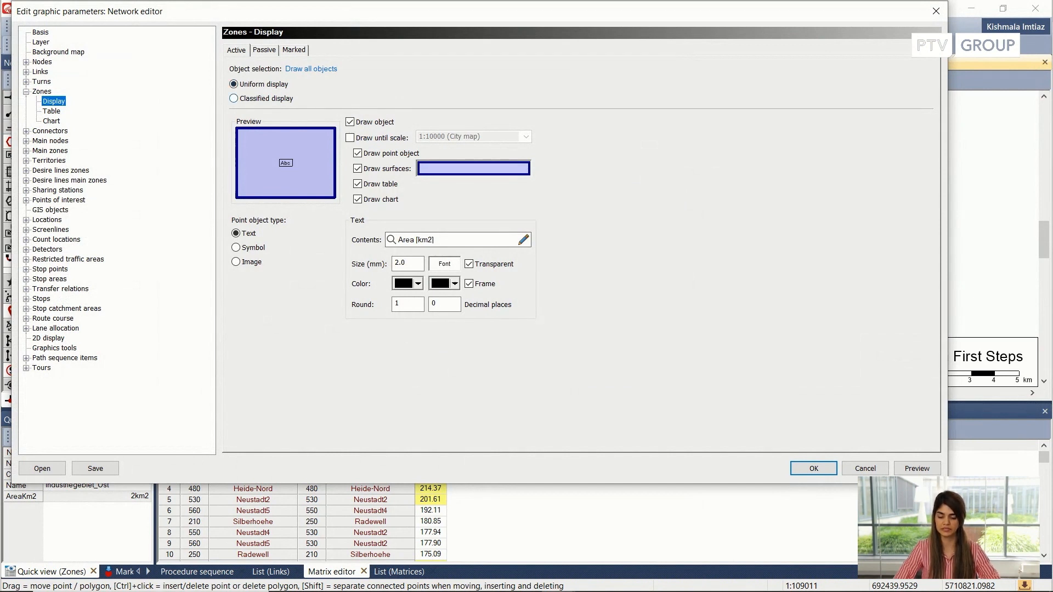
Switch the zone display to Classified display with four hatched, coloured classes
click(233, 98)
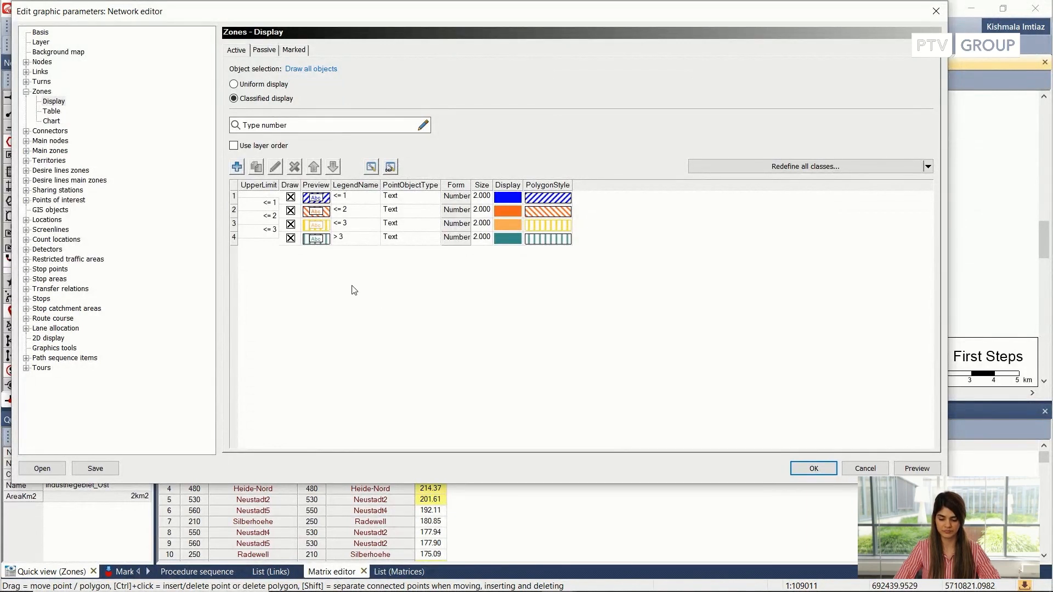
click(410, 209)
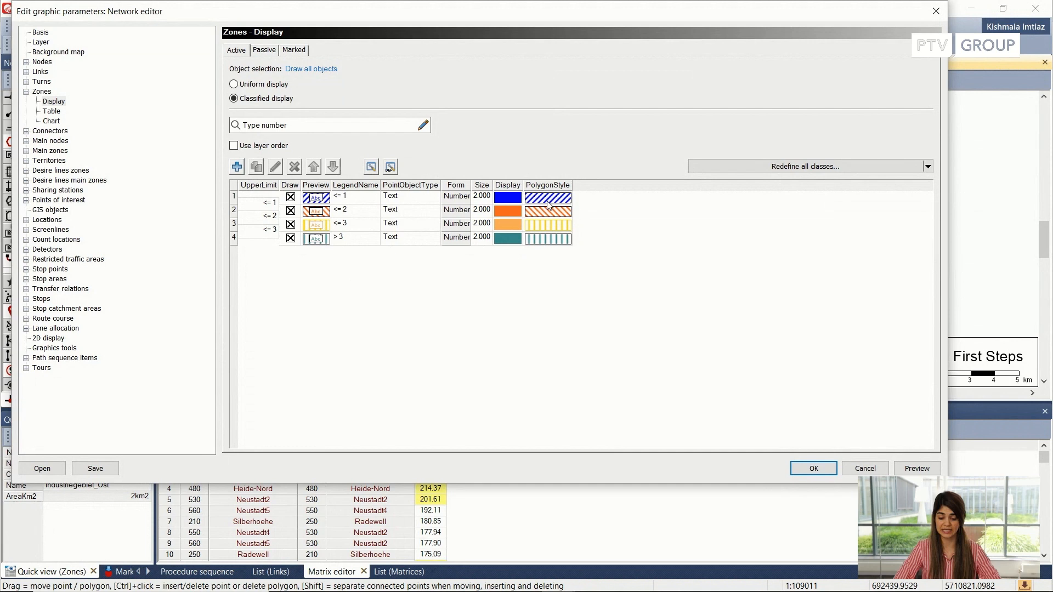
mouse_move(474, 180)
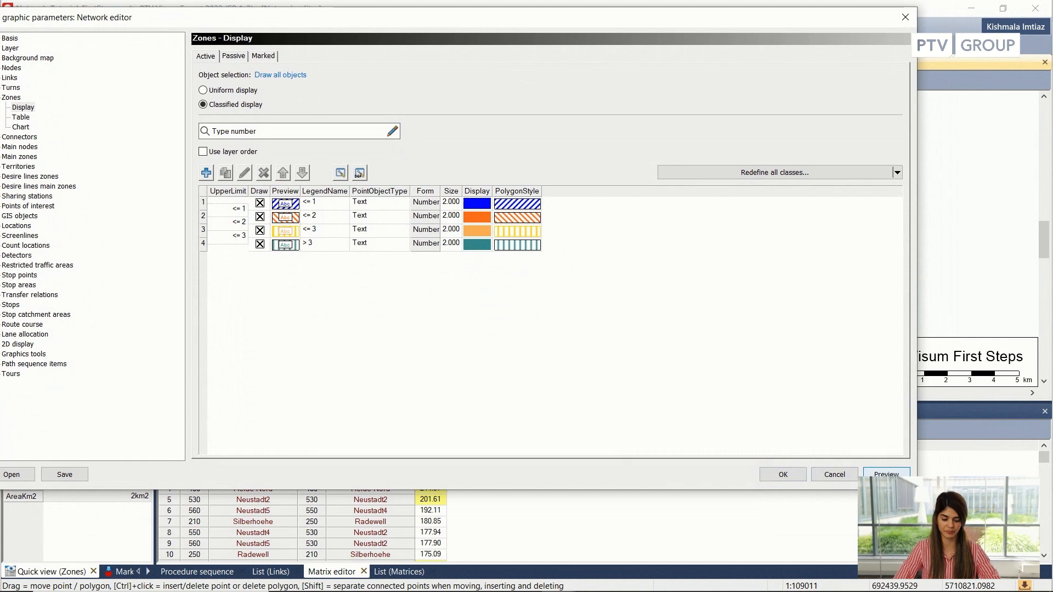
Use Area [km2] as classification attribute, giving classes ≤1, ≤2, ≤3 and >3 km2
click(781, 474)
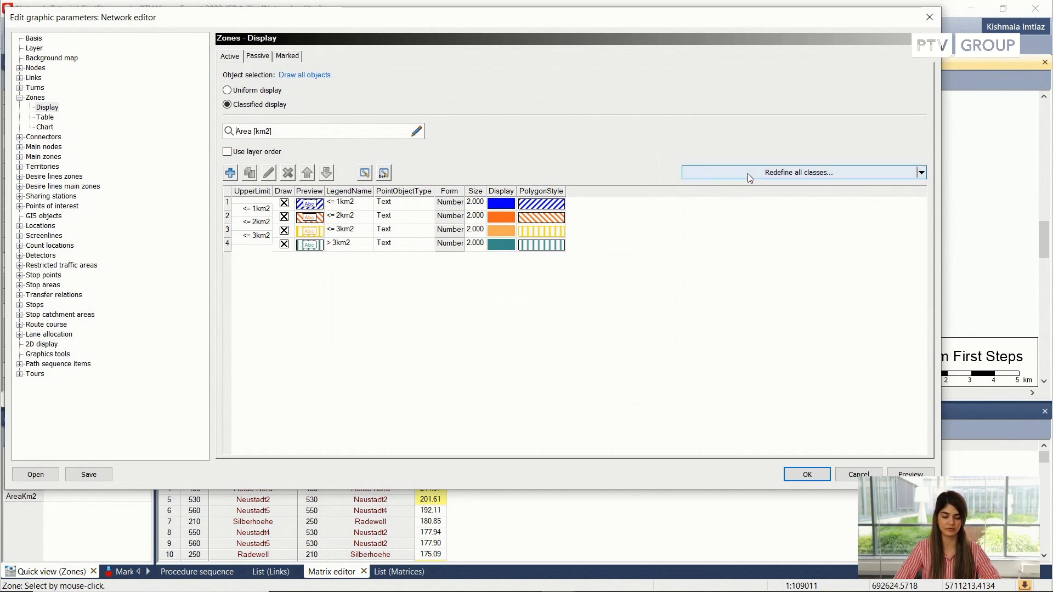
Define six classes, trying user-defined and natural-breaks limits before keeping Equidistant
click(800, 173)
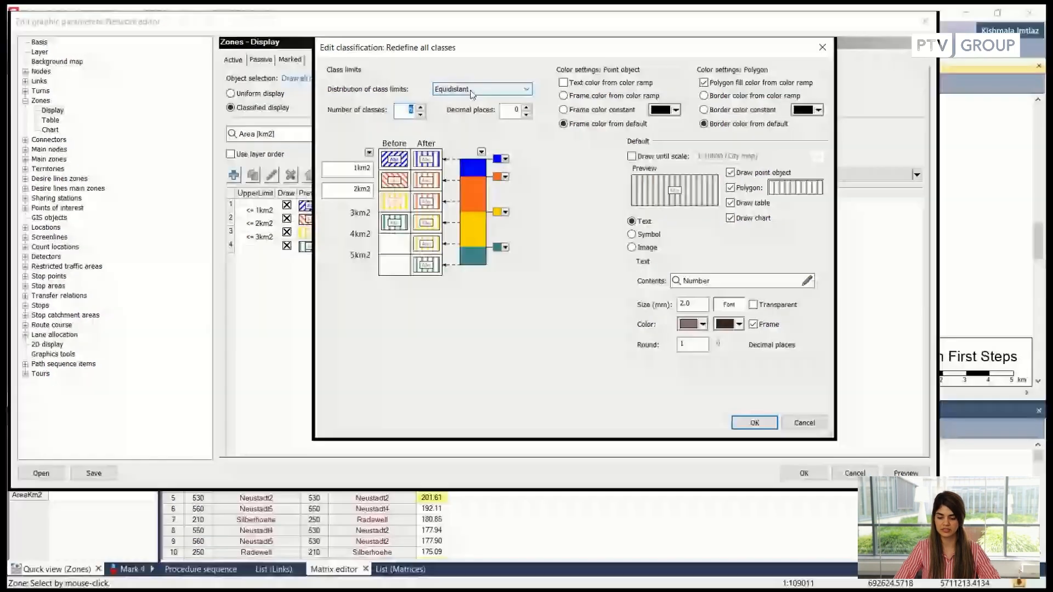
click(421, 107)
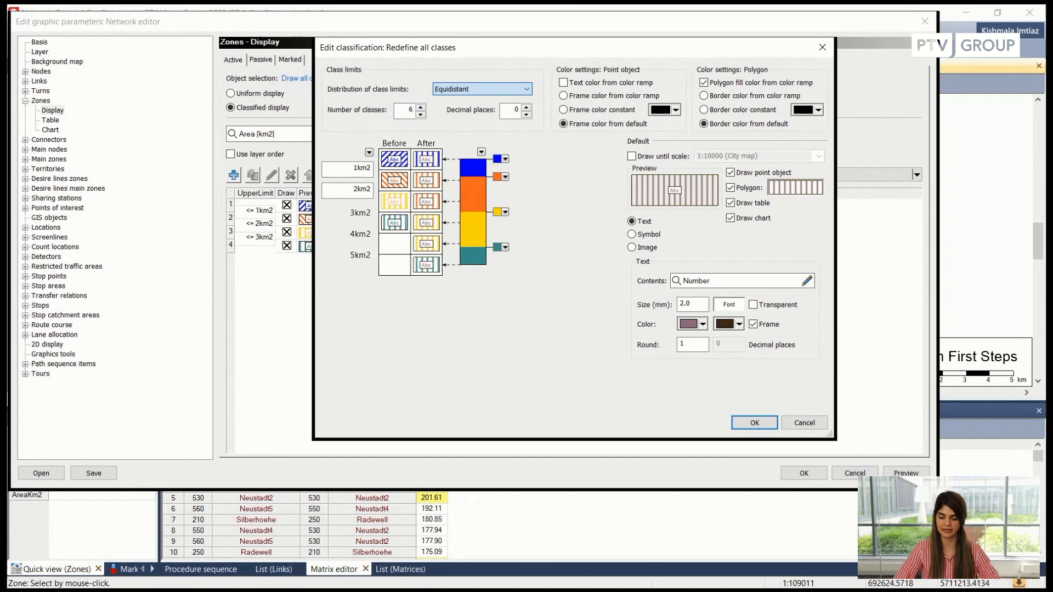
click(481, 88)
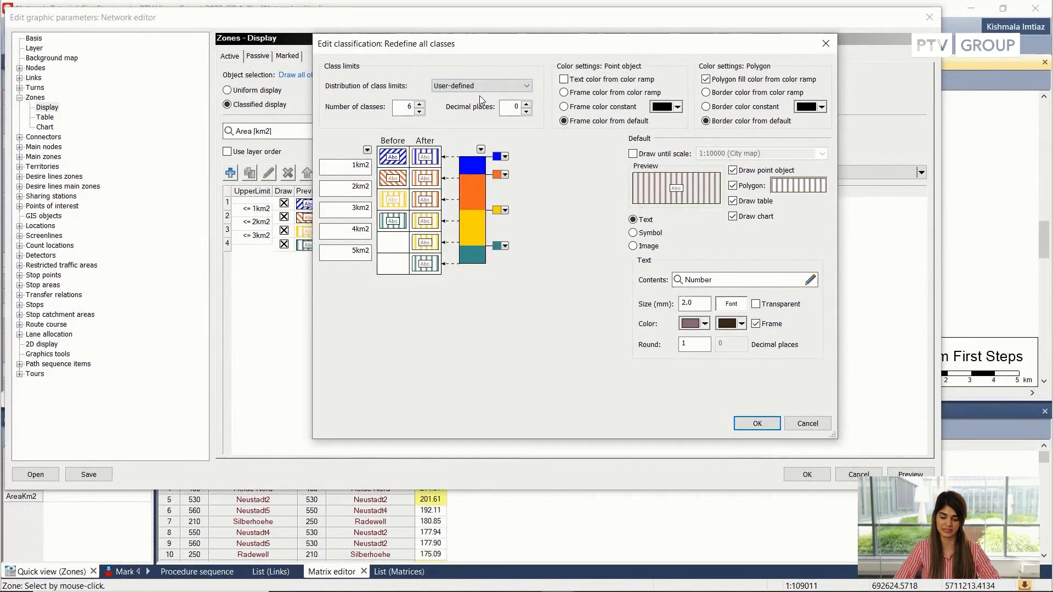
click(481, 86)
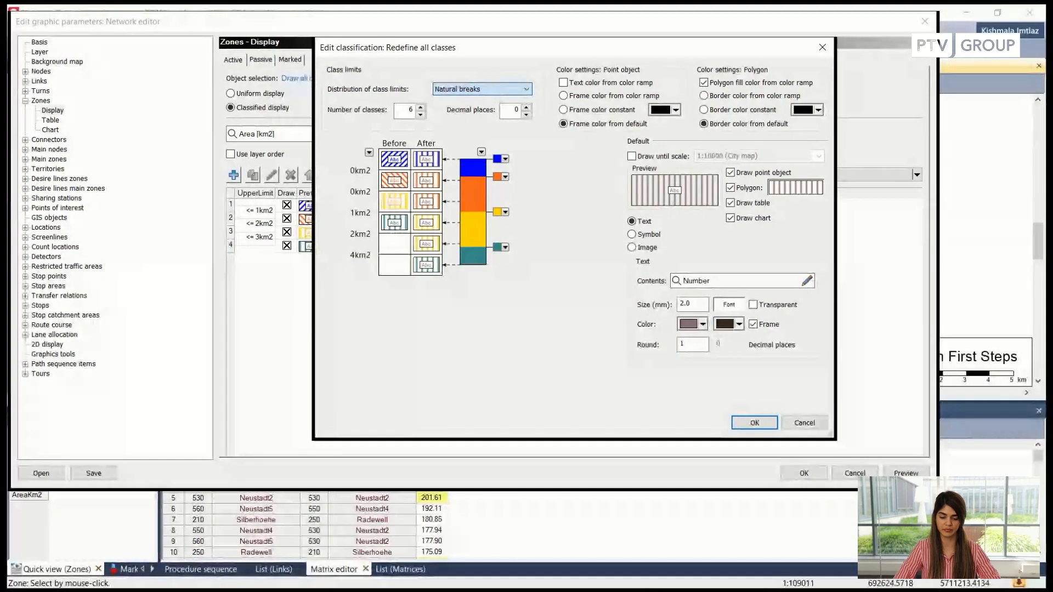
click(481, 87)
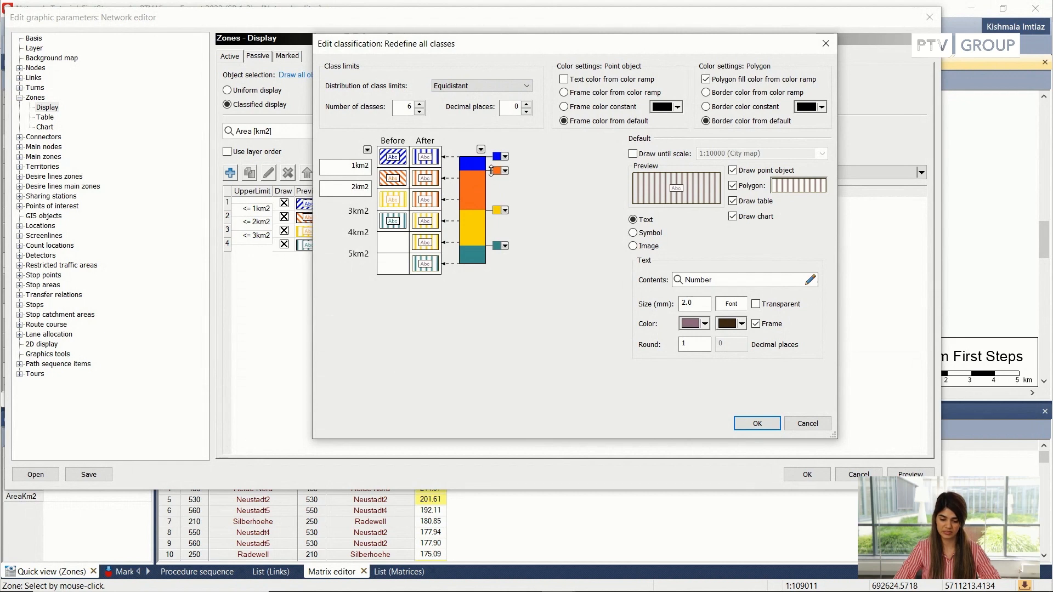
mouse_move(487, 191)
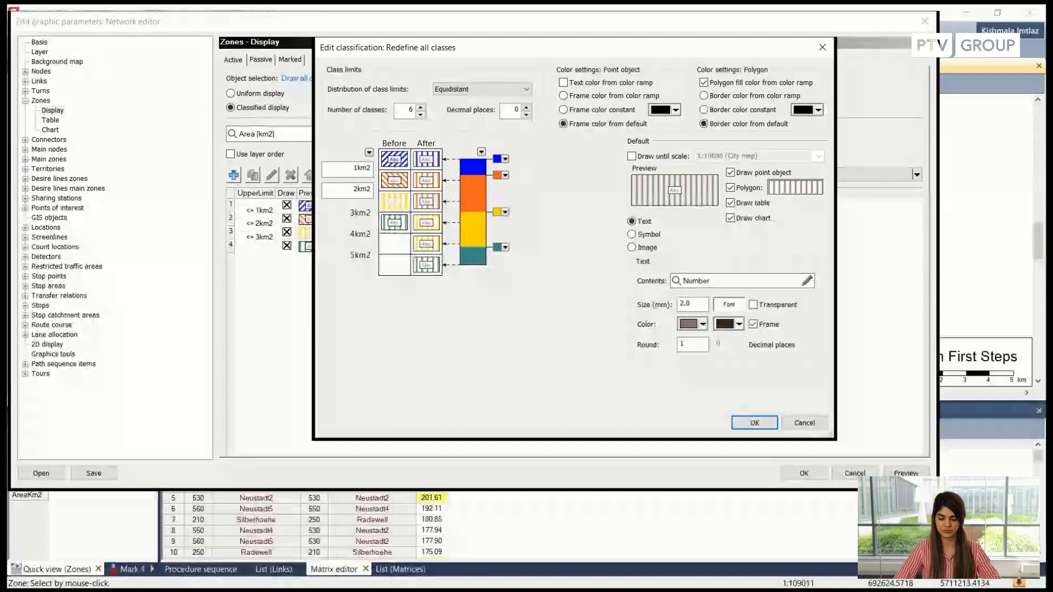
Add green and black to the class colour ramp
click(498, 156)
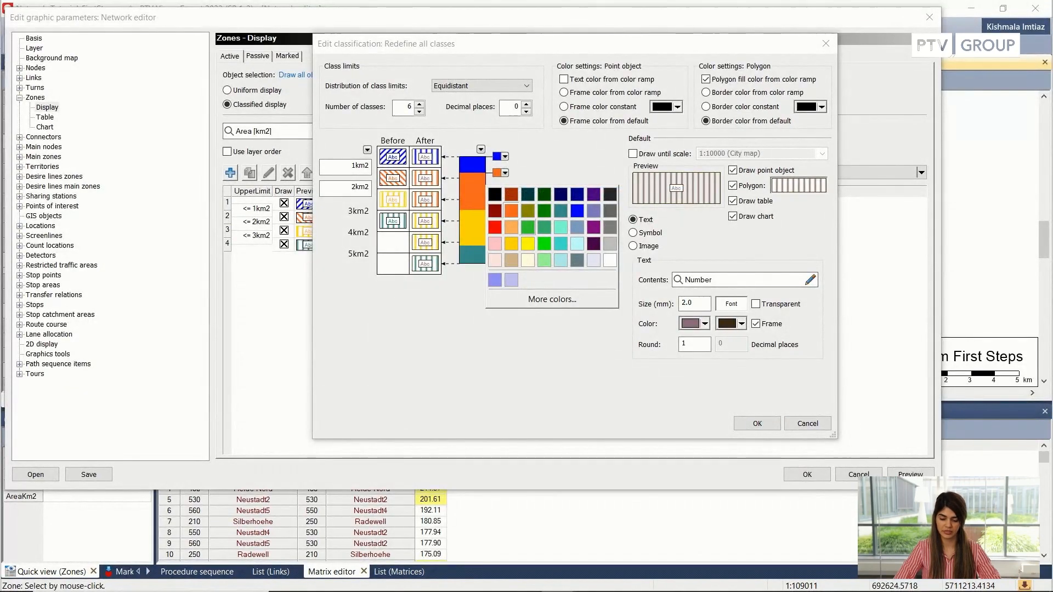
click(494, 206)
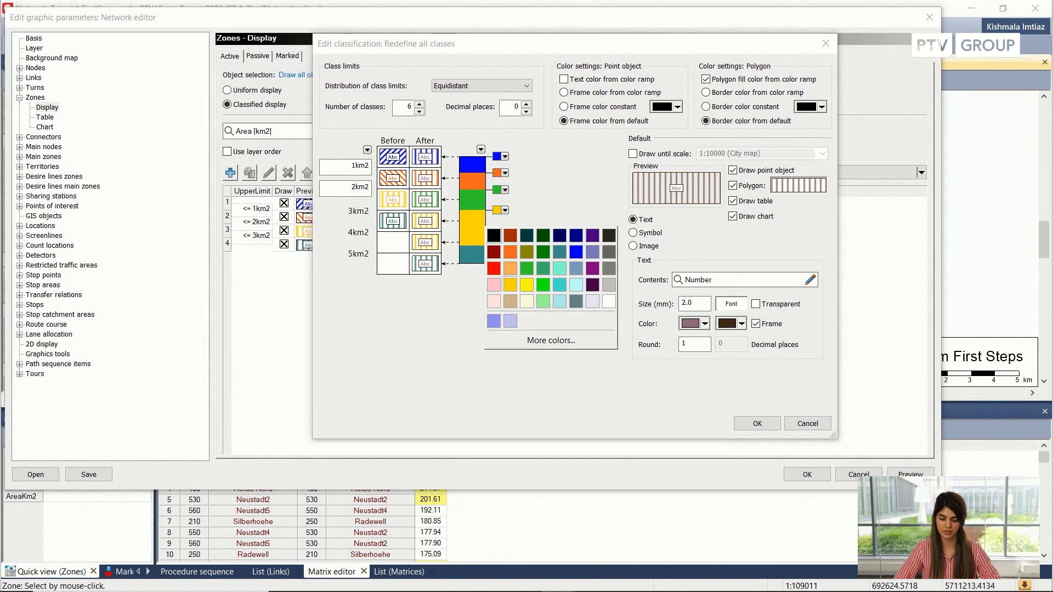
click(493, 235)
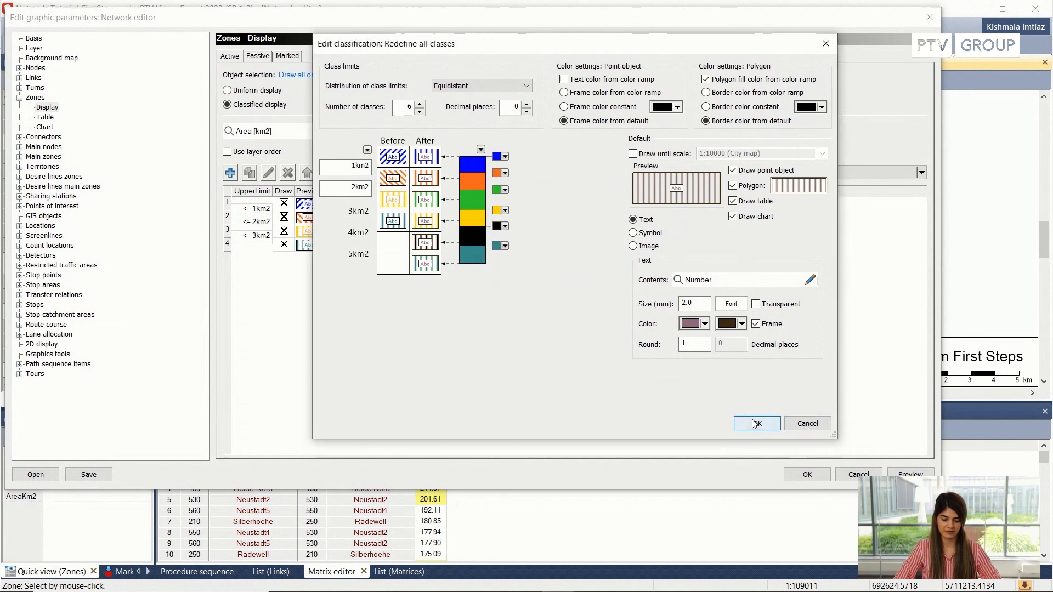
Confirm the redefined area classes and show the link volume bars on the map
click(757, 423)
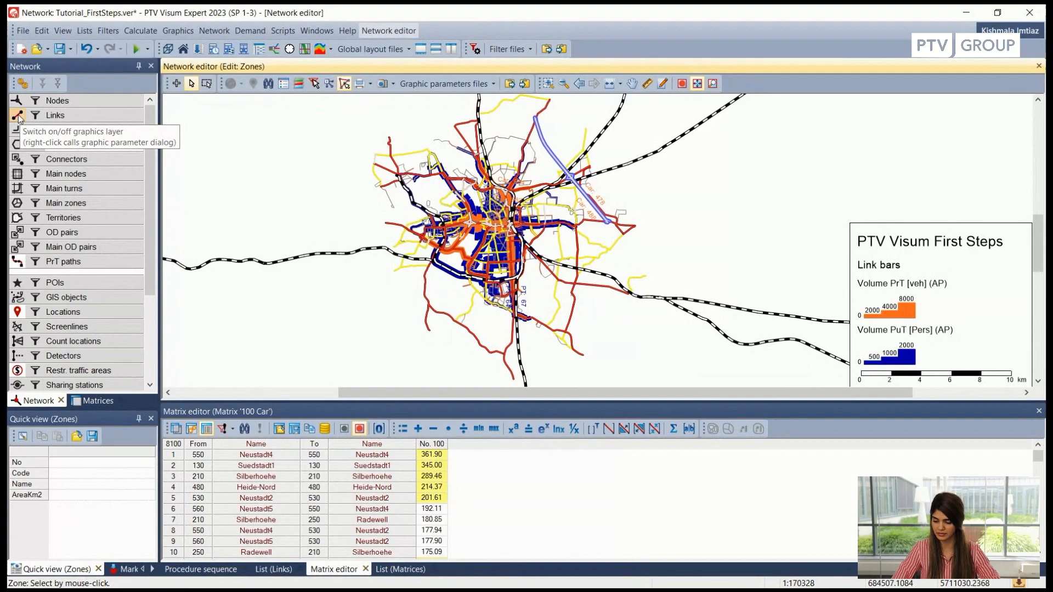
Show the link bar definitions: orange car volume bars up to 8000, blue PuT bars up to 2000
right_click(18, 116)
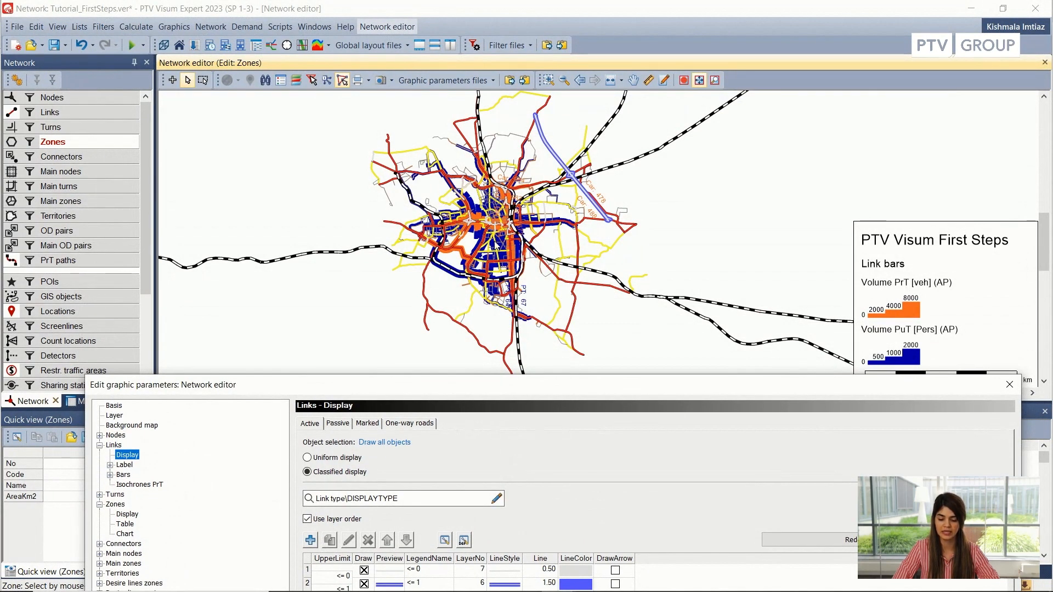
mouse_move(510, 392)
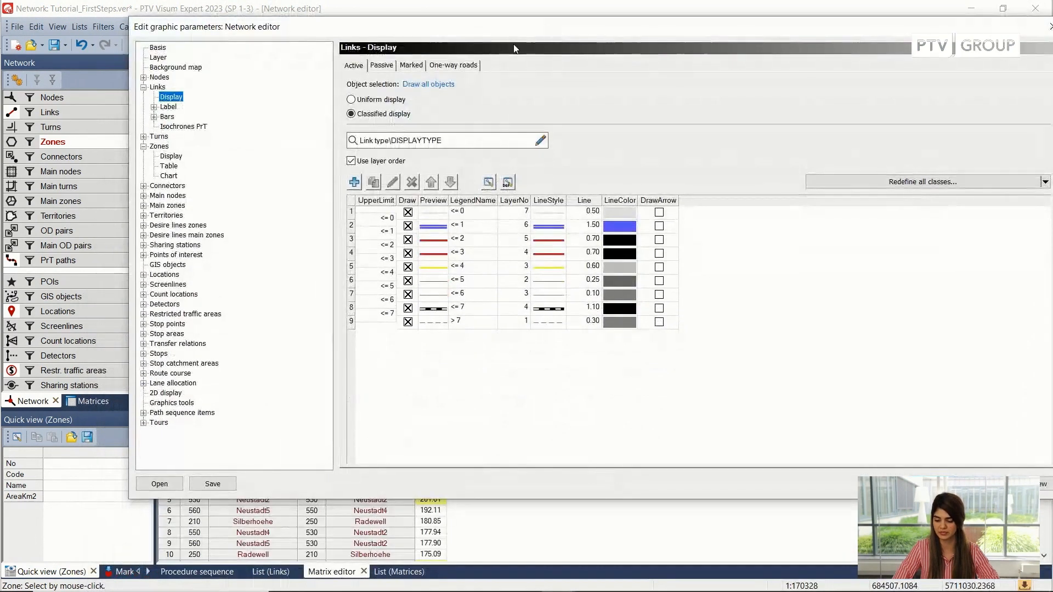
mouse_move(168, 120)
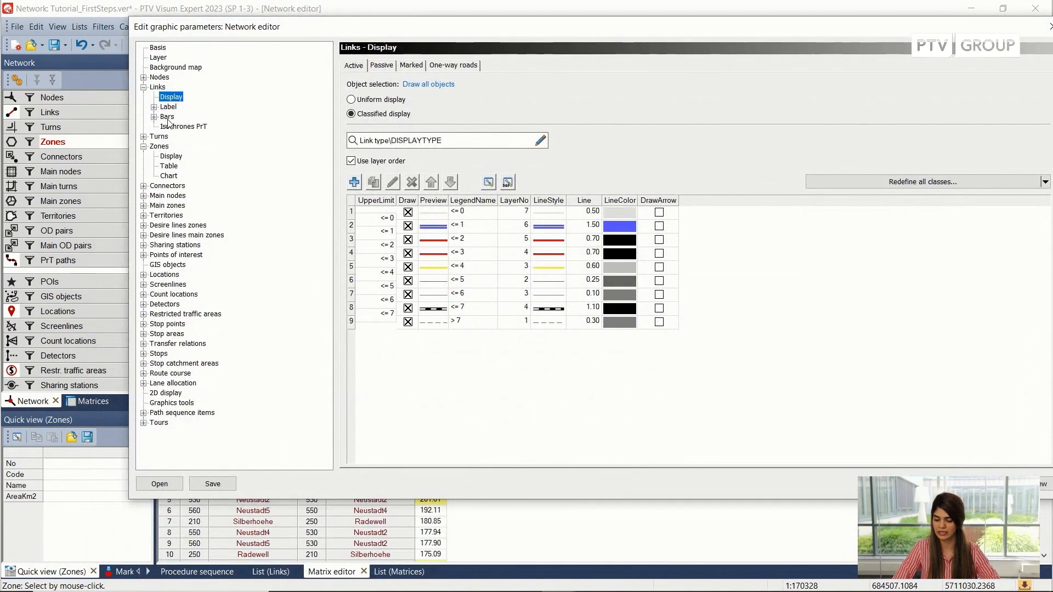
click(166, 116)
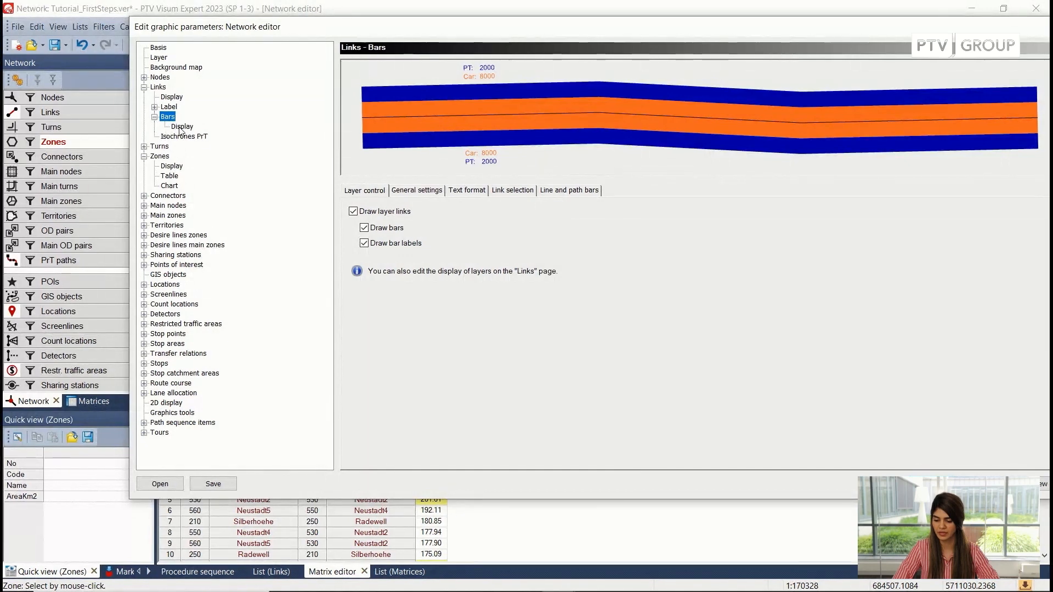
click(182, 126)
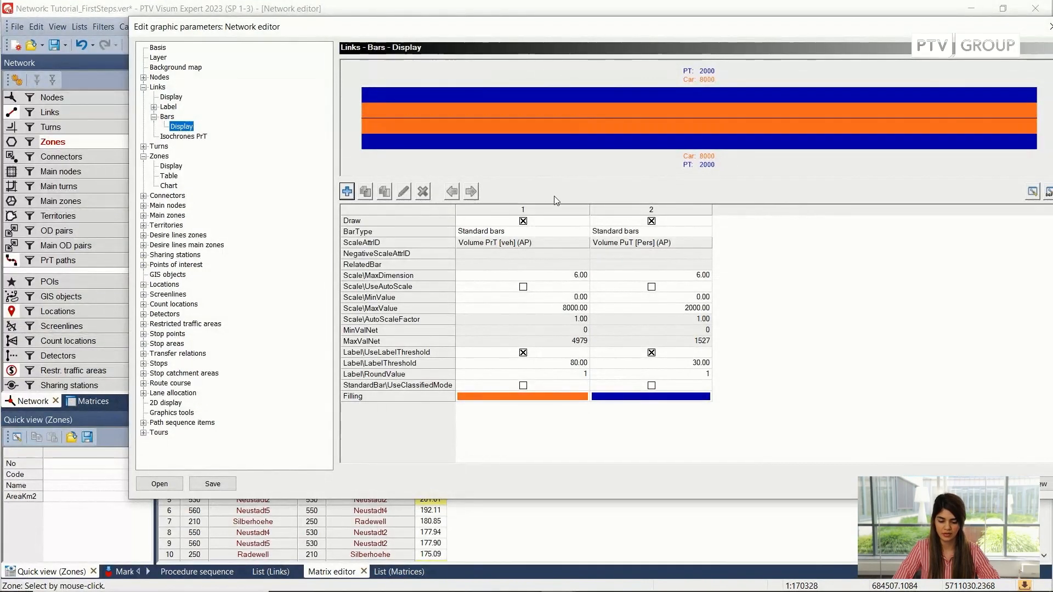
Create a third link bar scaled by Length, switch off the PuT bar, and edit bar 3
click(365, 192)
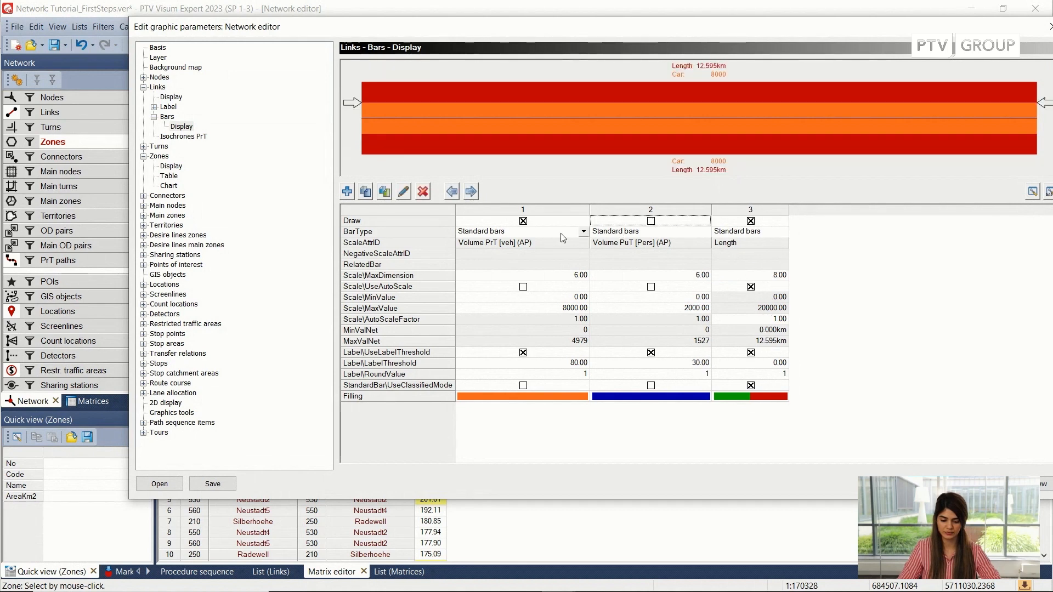
click(523, 221)
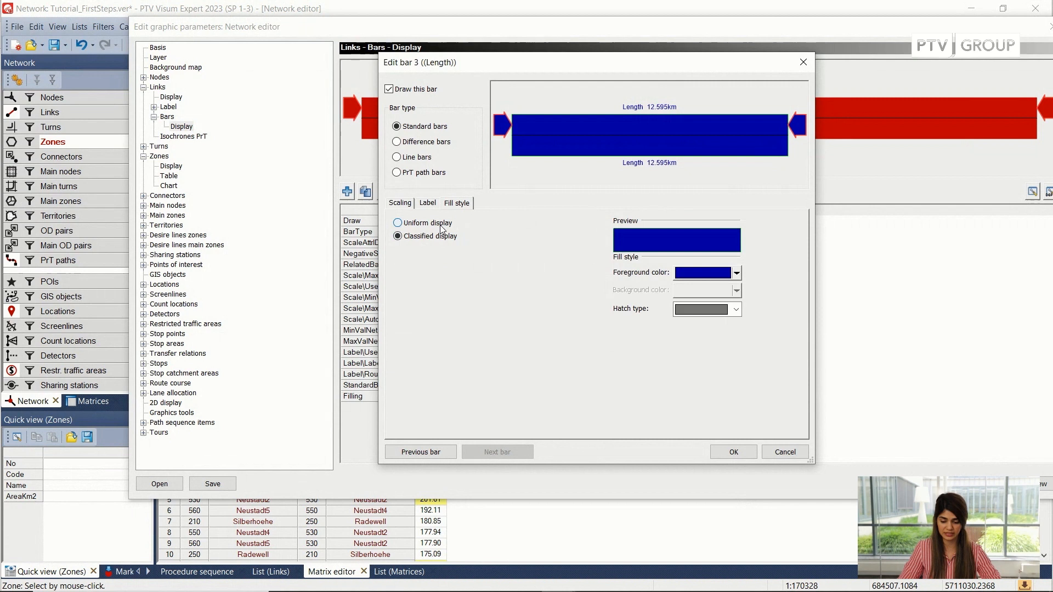
Give the length bar a uniform purple-blue fill and apply it to the map
click(399, 222)
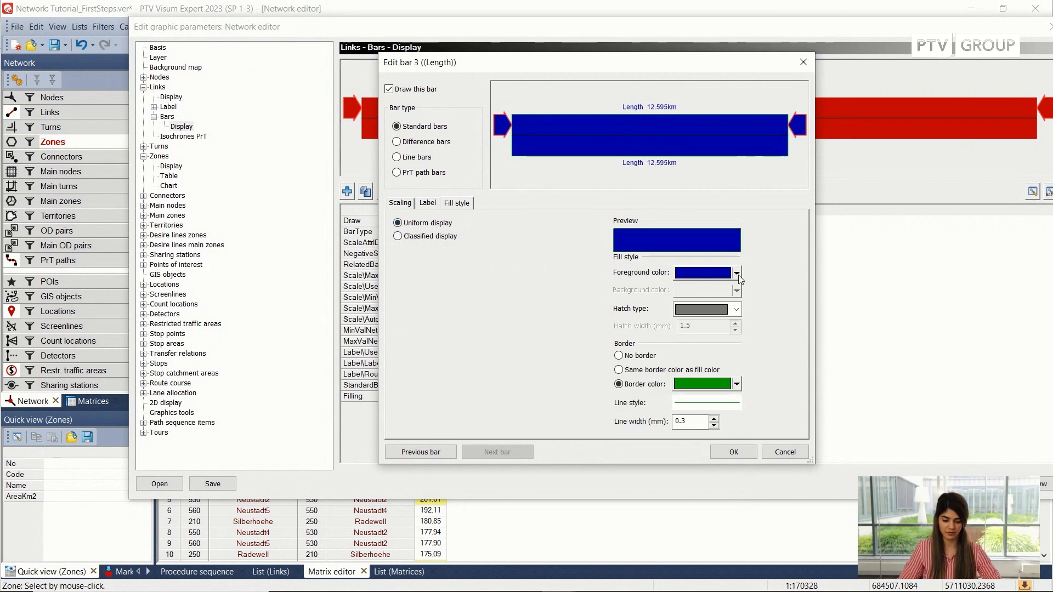
click(737, 273)
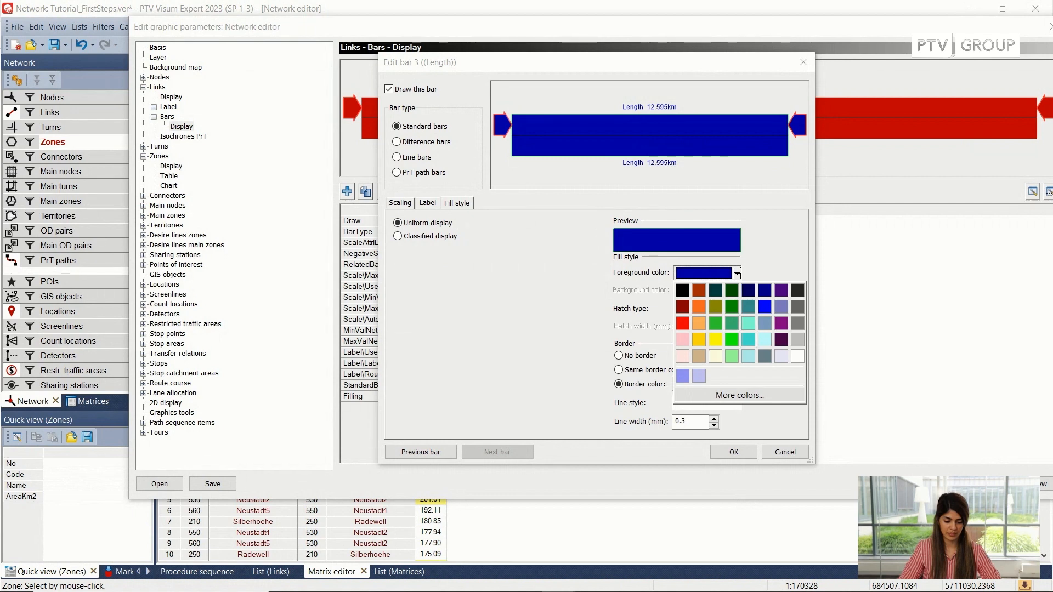
click(732, 452)
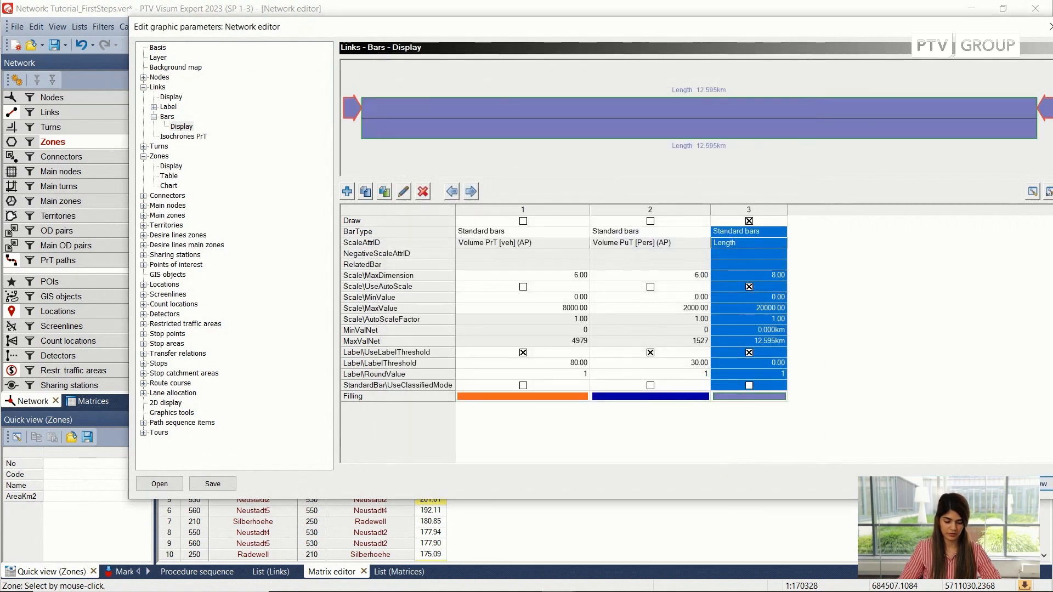
click(159, 484)
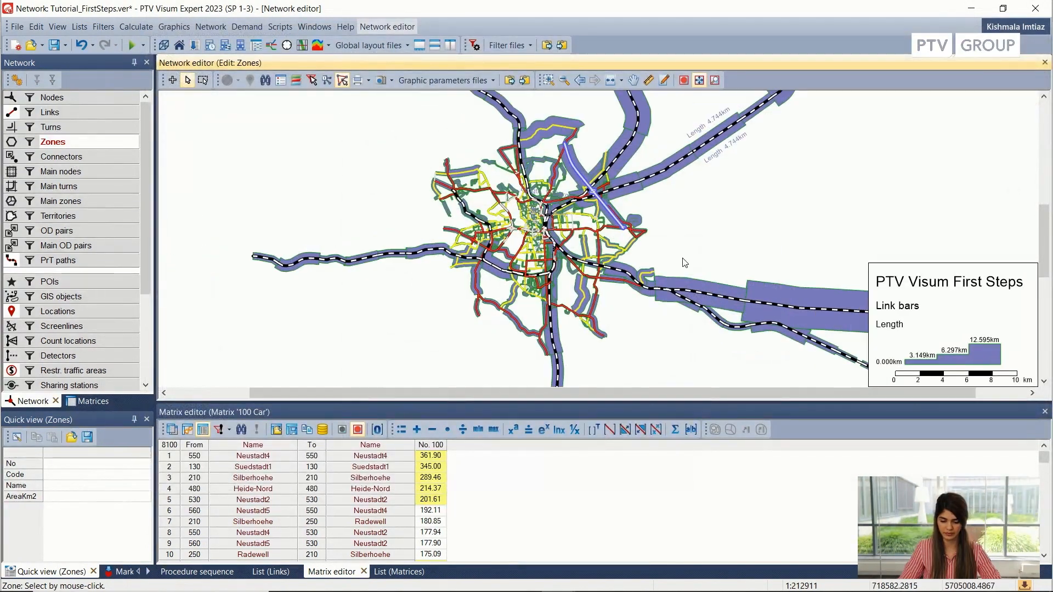